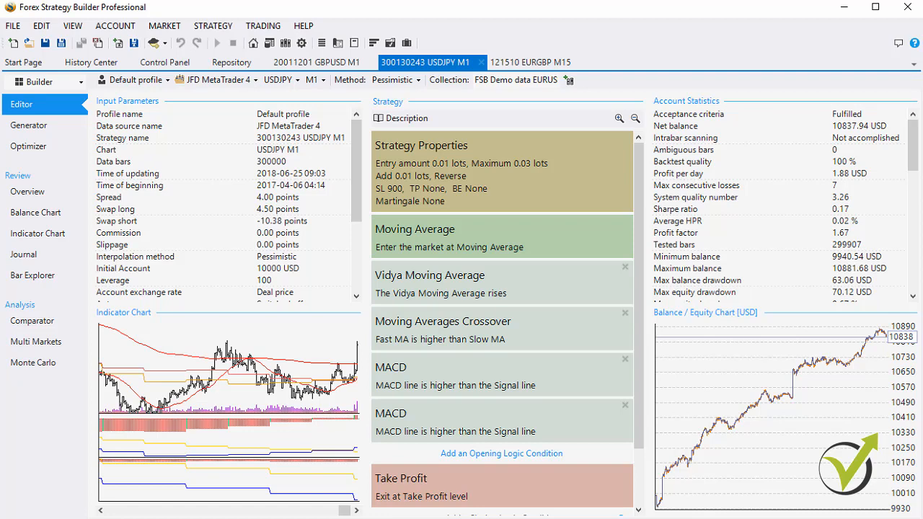
mouse_move(684, 501)
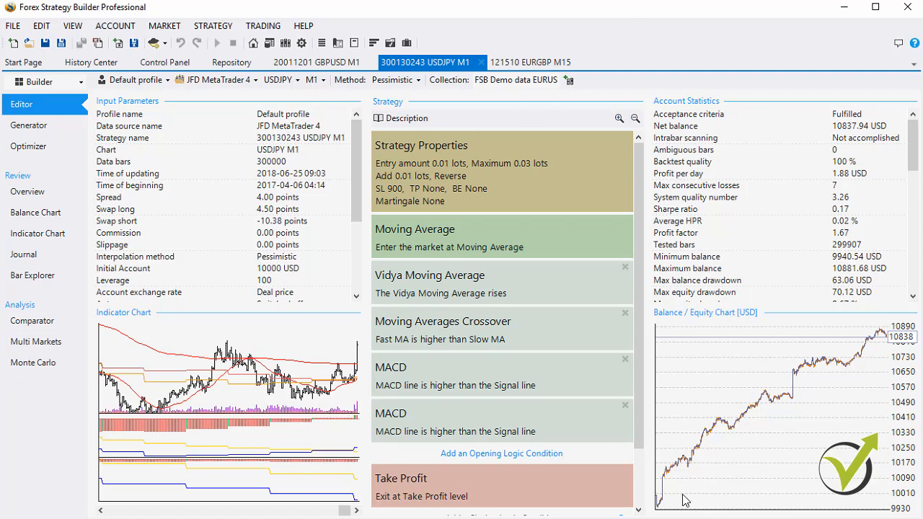
mouse_move(810, 398)
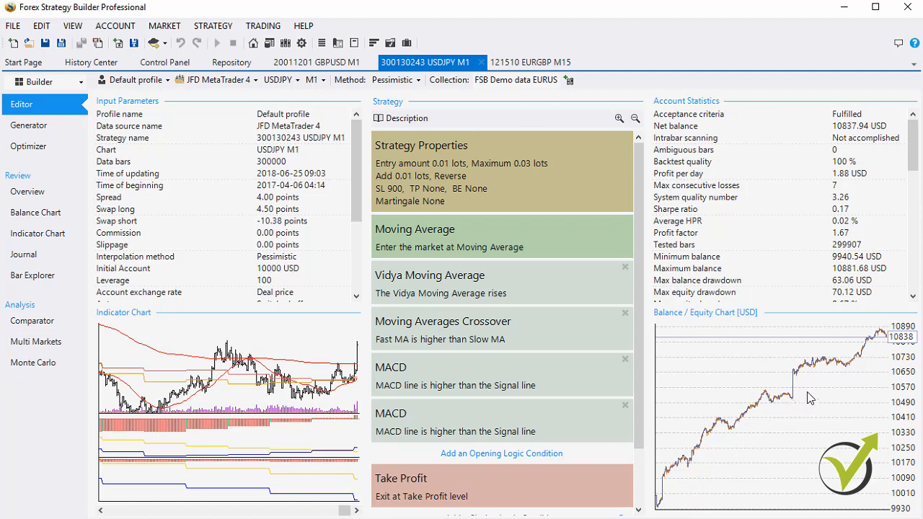
mouse_move(805, 433)
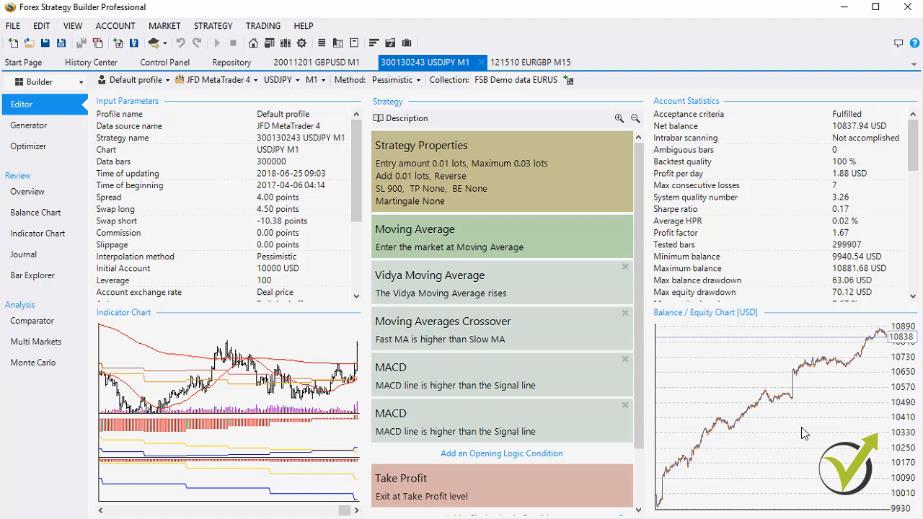
mouse_move(765, 440)
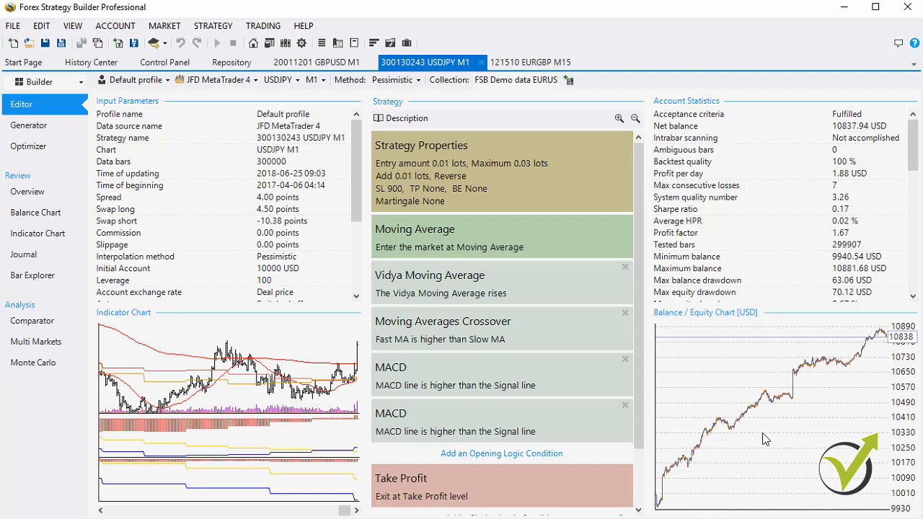
mouse_move(825, 390)
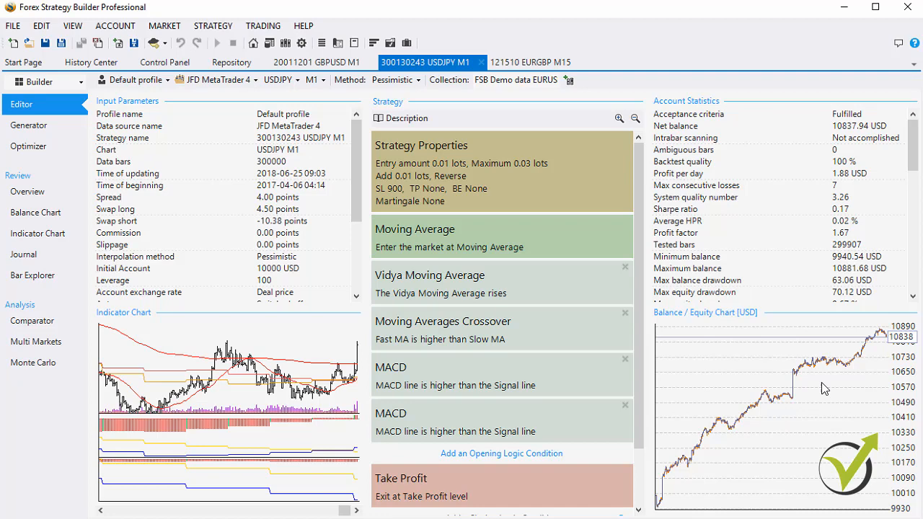
mouse_move(664, 511)
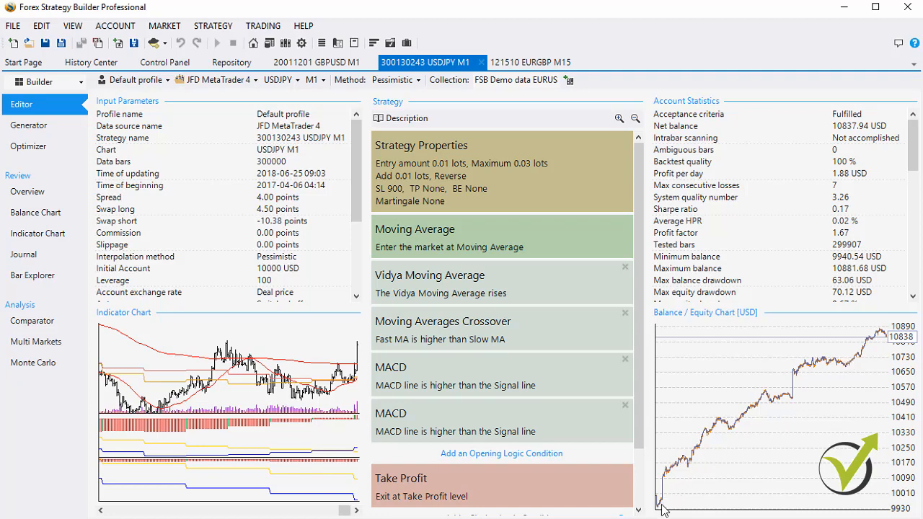
mouse_move(875, 368)
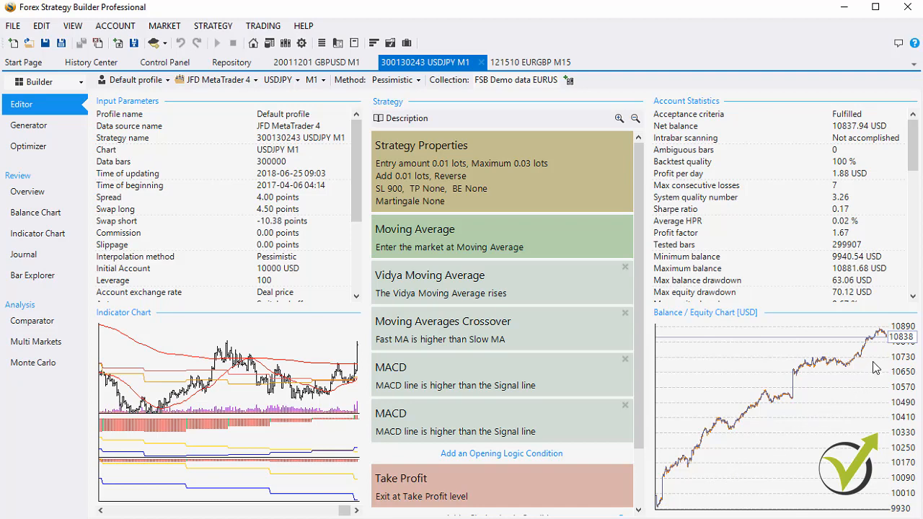
mouse_move(881, 362)
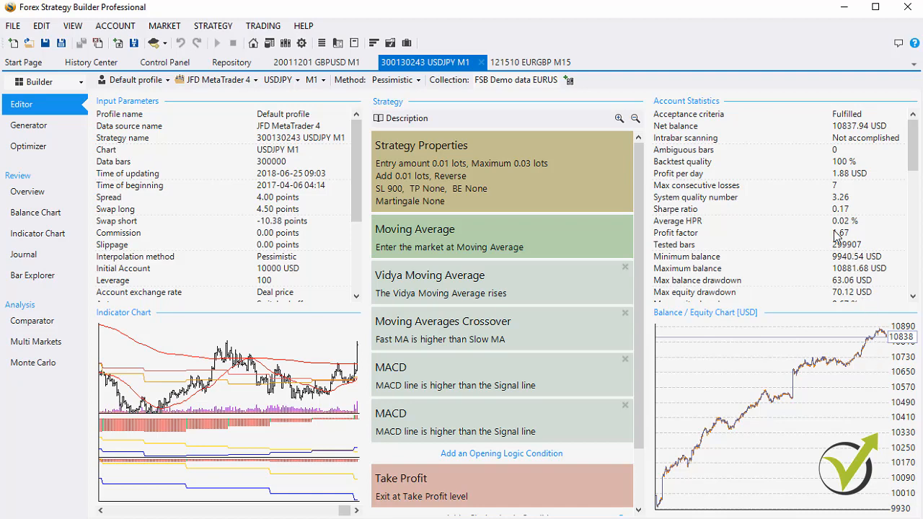
mouse_move(717, 126)
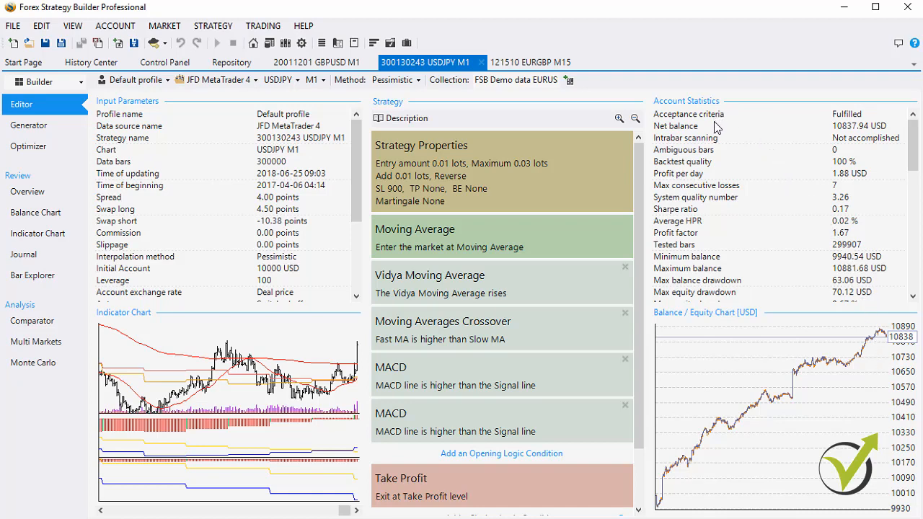
mouse_move(718, 176)
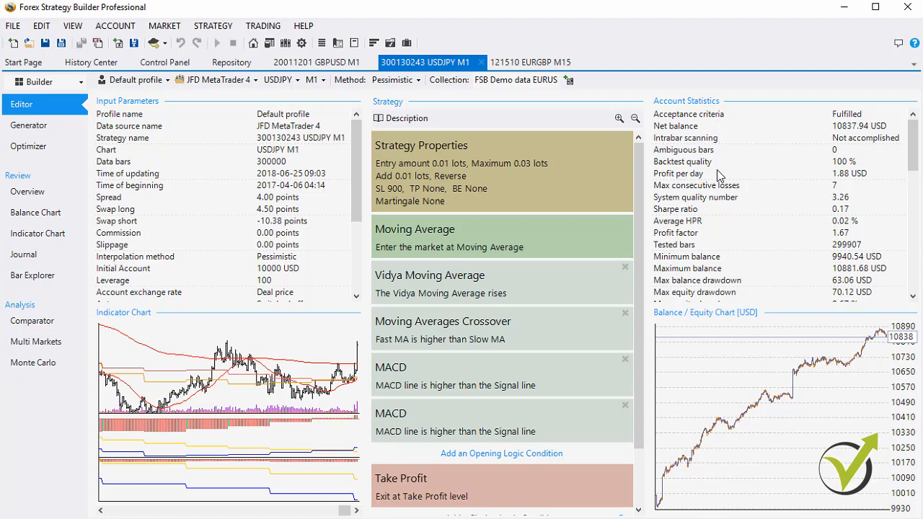
mouse_move(709, 243)
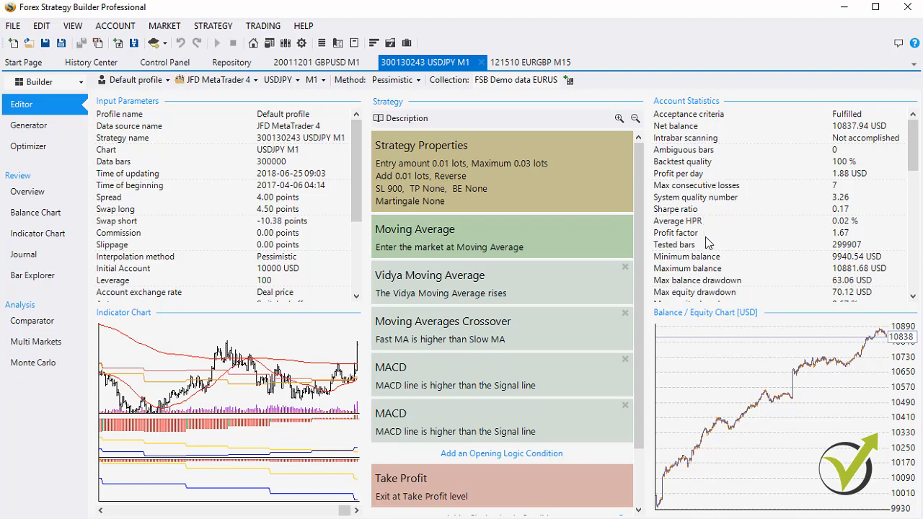
mouse_move(708, 219)
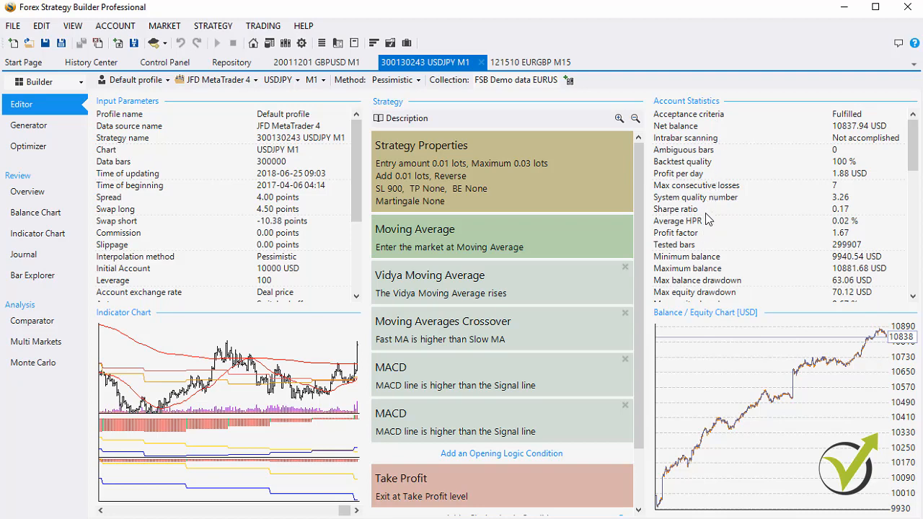
mouse_move(710, 205)
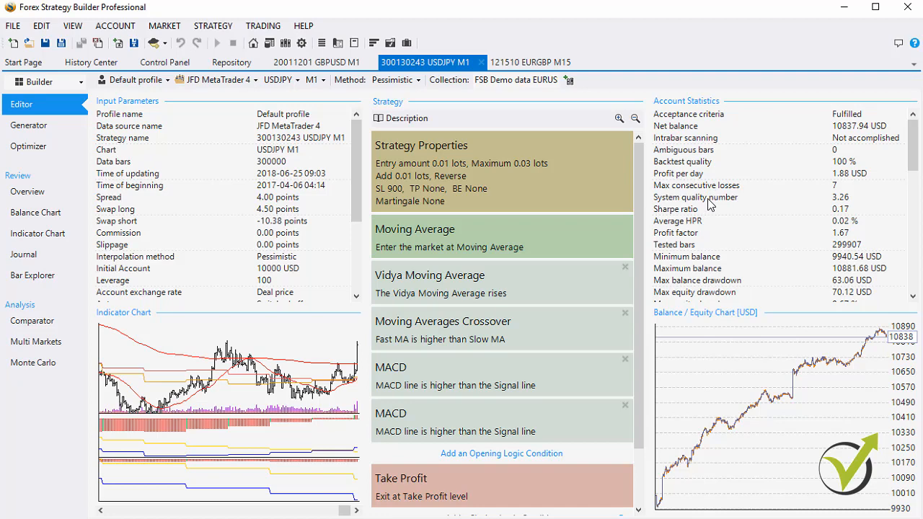
mouse_move(707, 181)
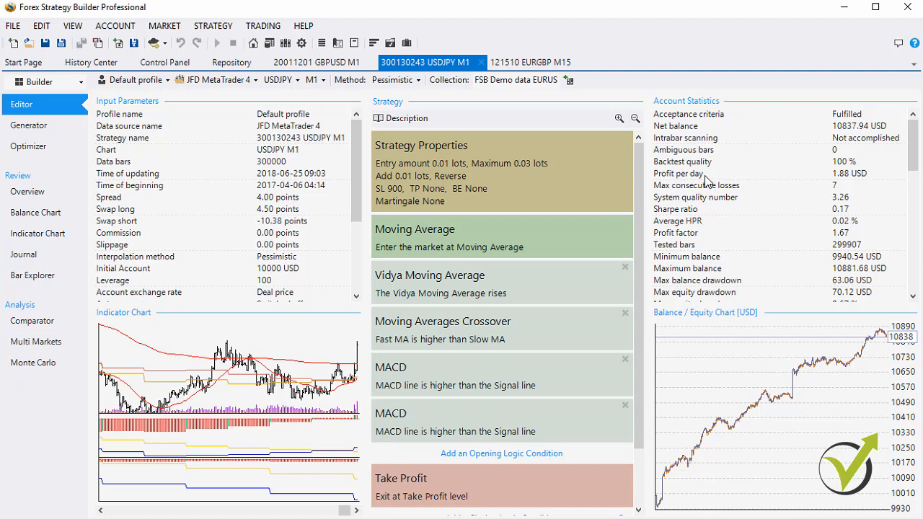
mouse_move(465, 218)
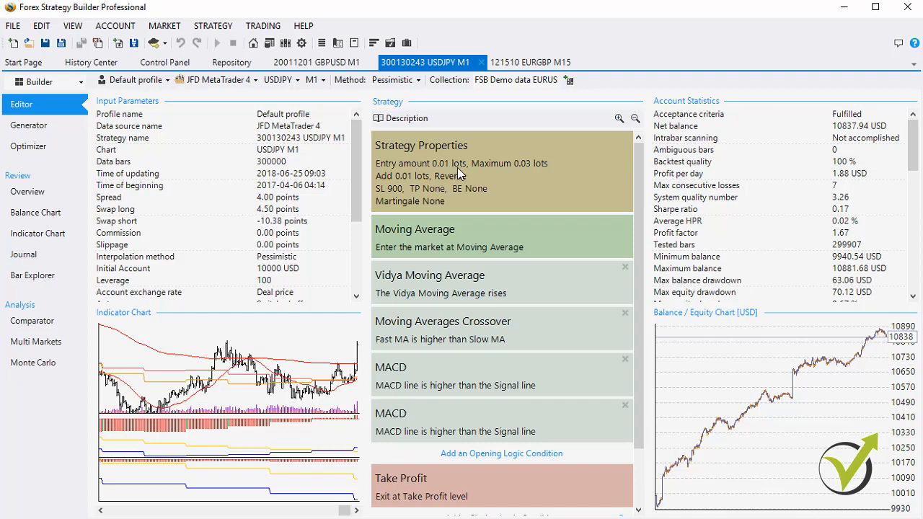
mouse_move(839, 182)
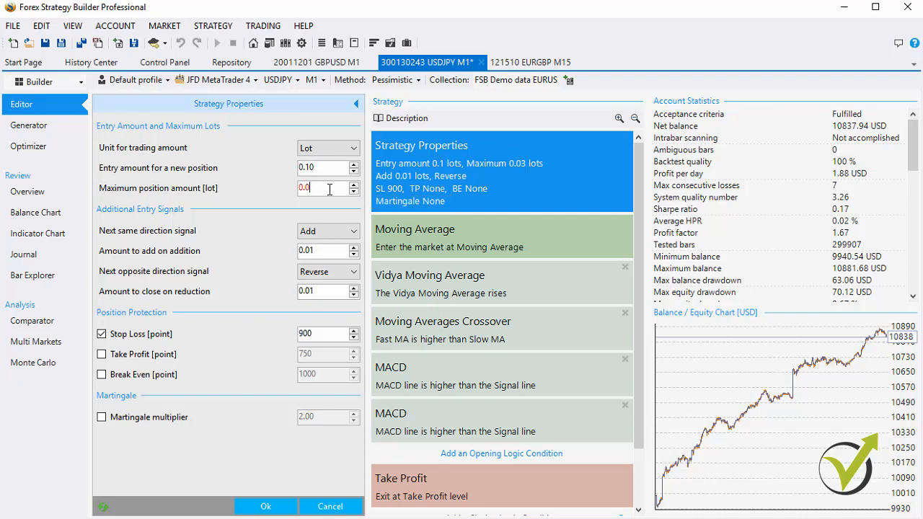
Set maximum position to 0.30, then return entry amount and maximum position to 0.01 lots.
text(0.30)
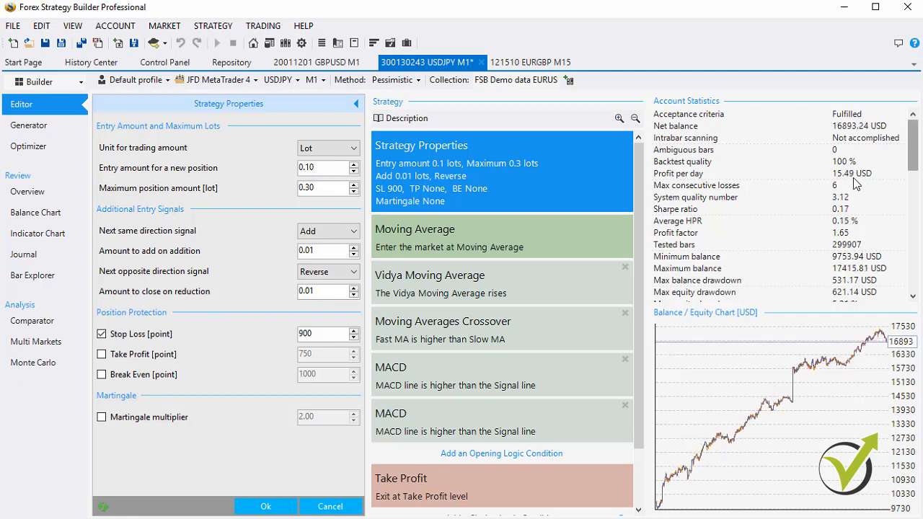
mouse_move(869, 181)
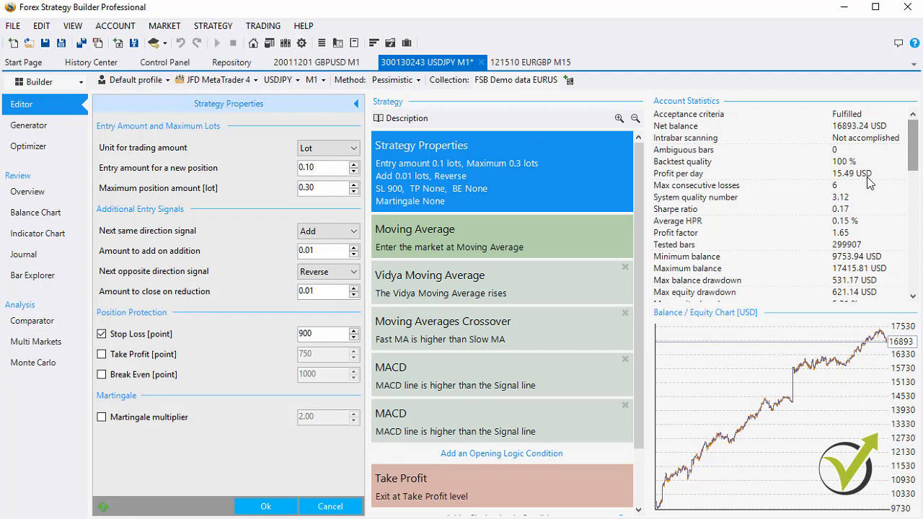
mouse_move(686, 187)
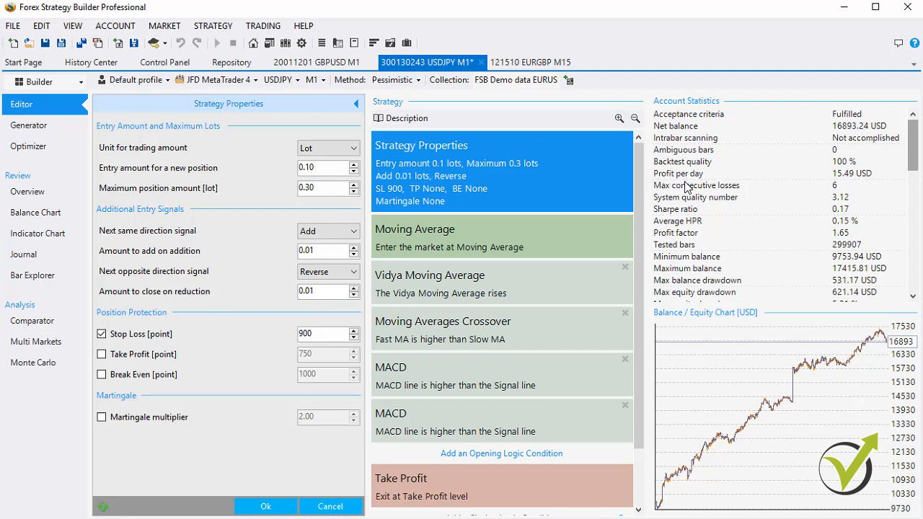
click(317, 168)
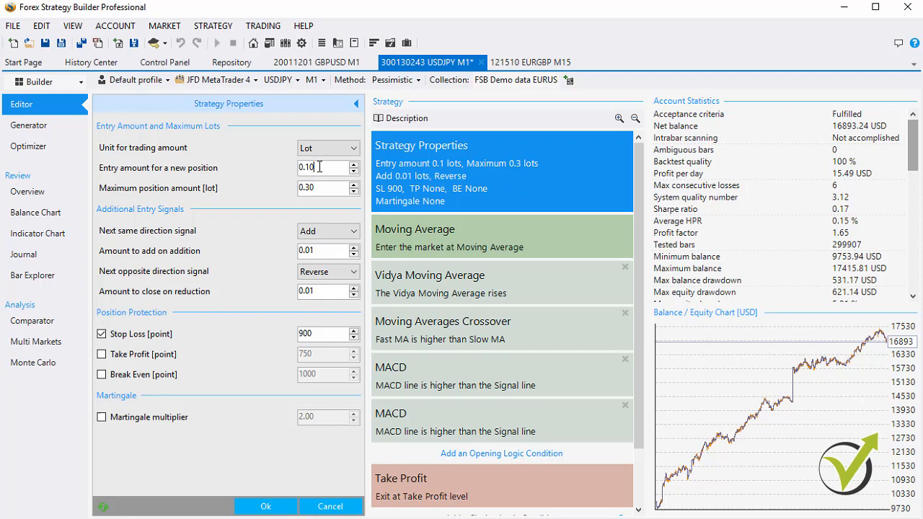
text(0.01)
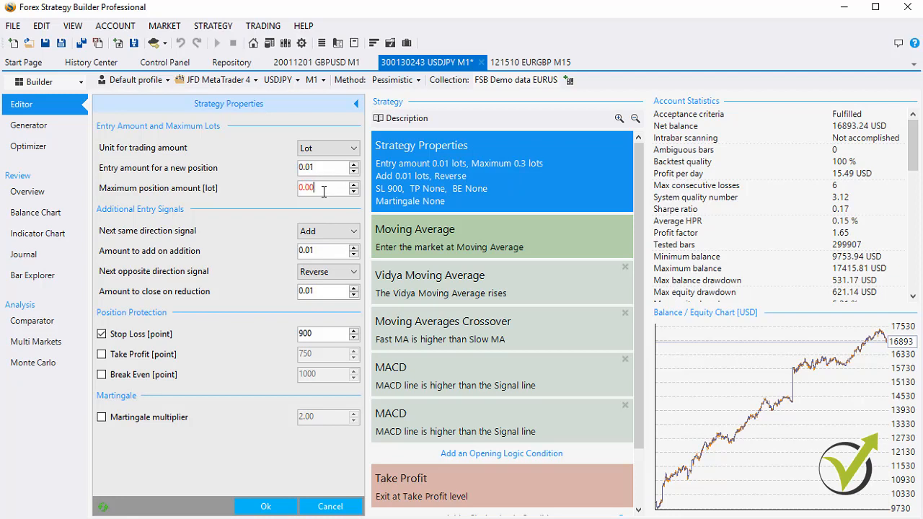
text(0.003)
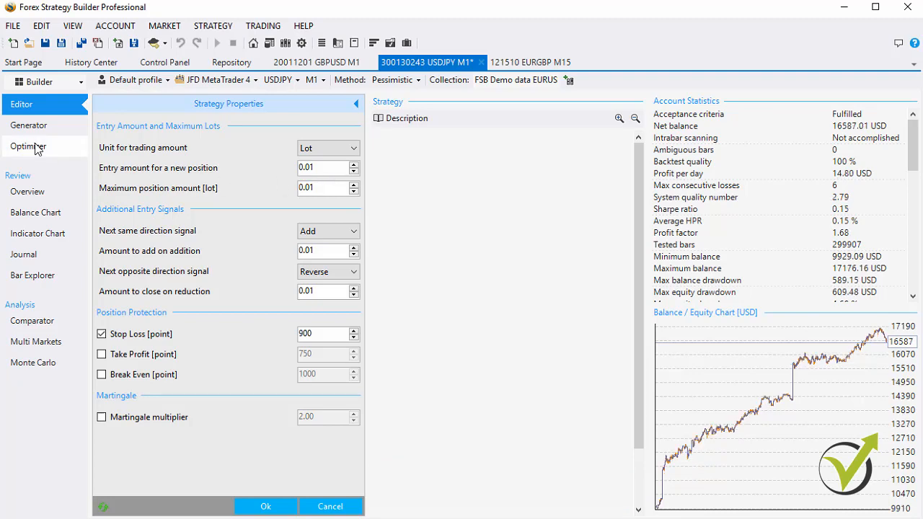
In the Optimizer, give the Vidya Moving Average Period row Minimum 10 and Step 10.
click(29, 147)
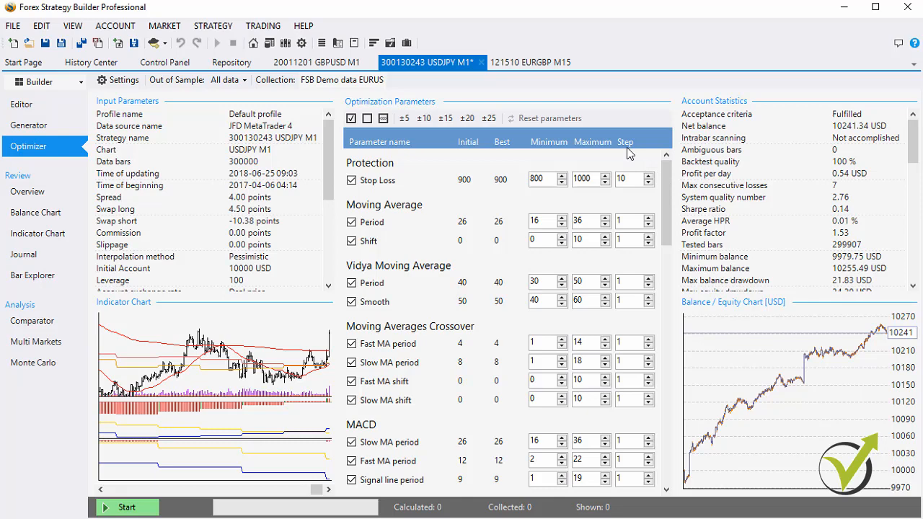
mouse_move(626, 316)
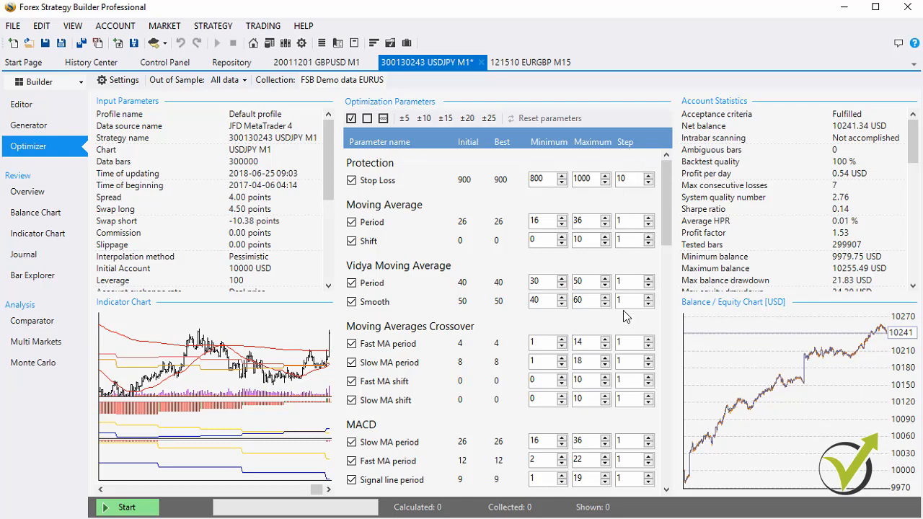
mouse_move(635, 230)
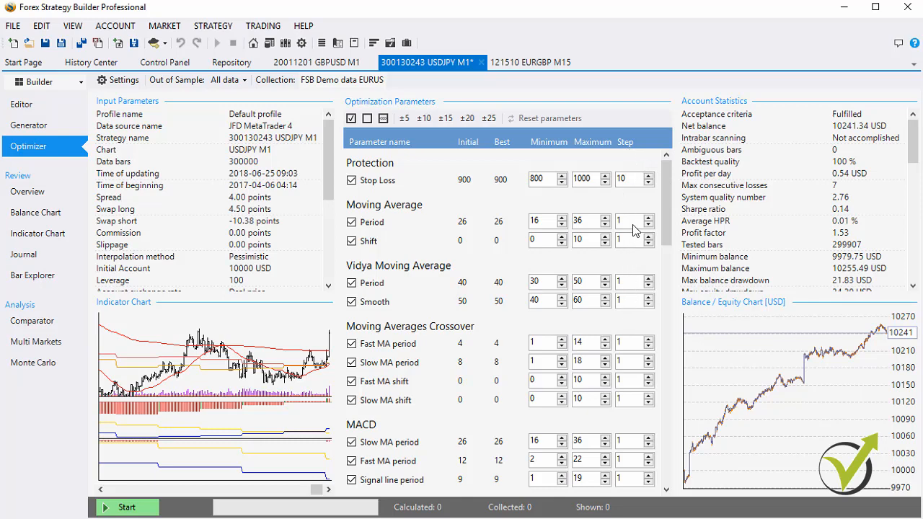
mouse_move(633, 225)
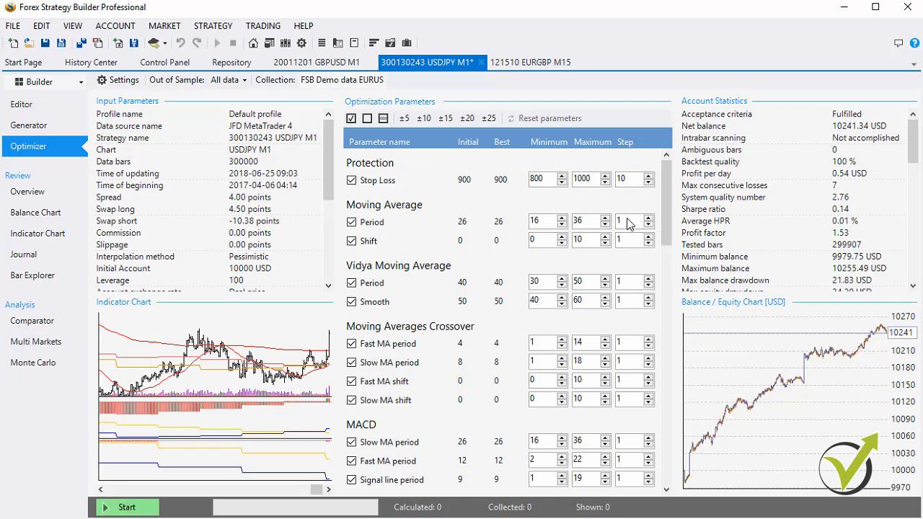
mouse_move(633, 228)
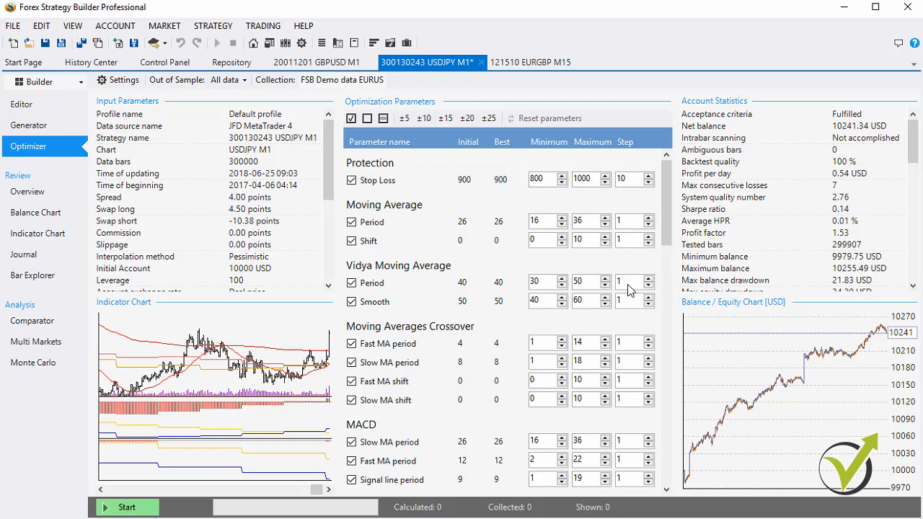
mouse_move(389, 285)
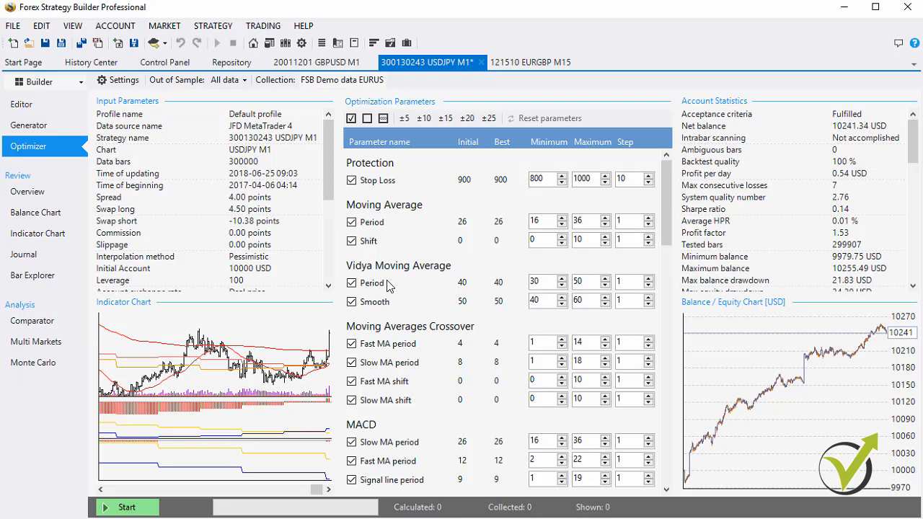
mouse_move(427, 286)
text(0)
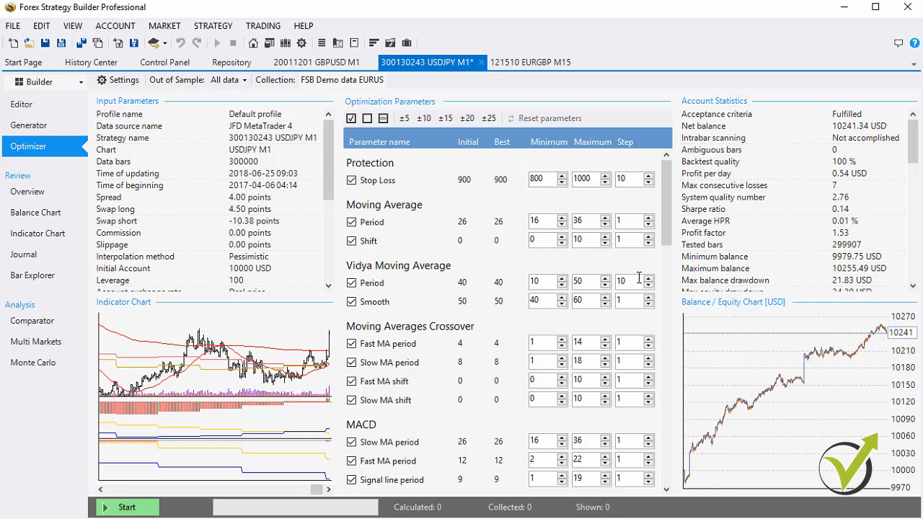
click(629, 282)
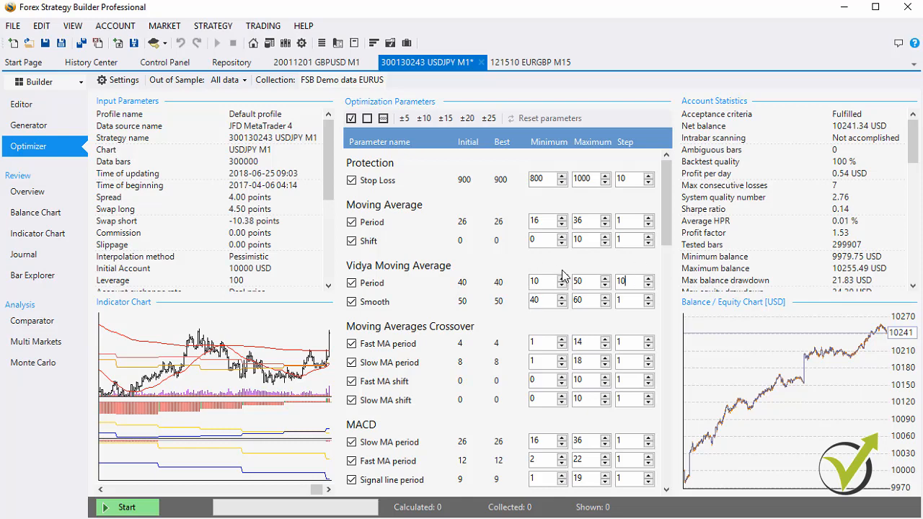
mouse_move(612, 281)
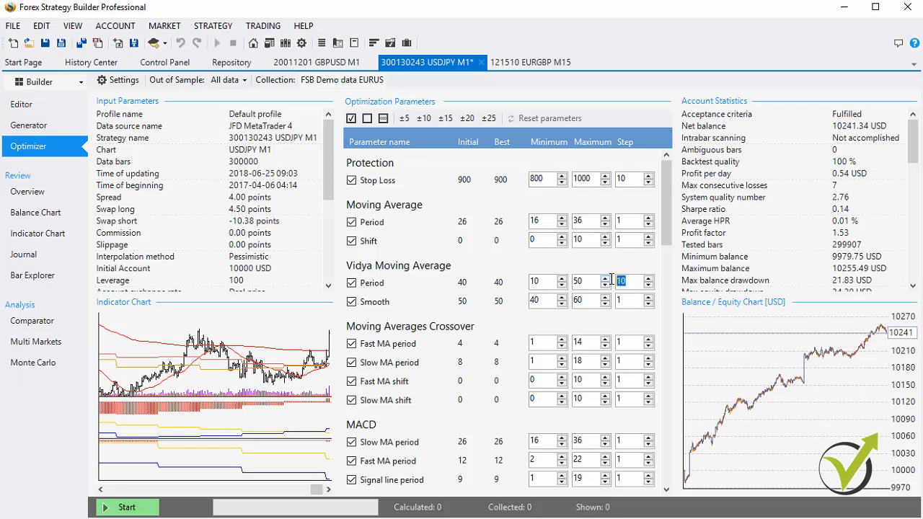
click(545, 281)
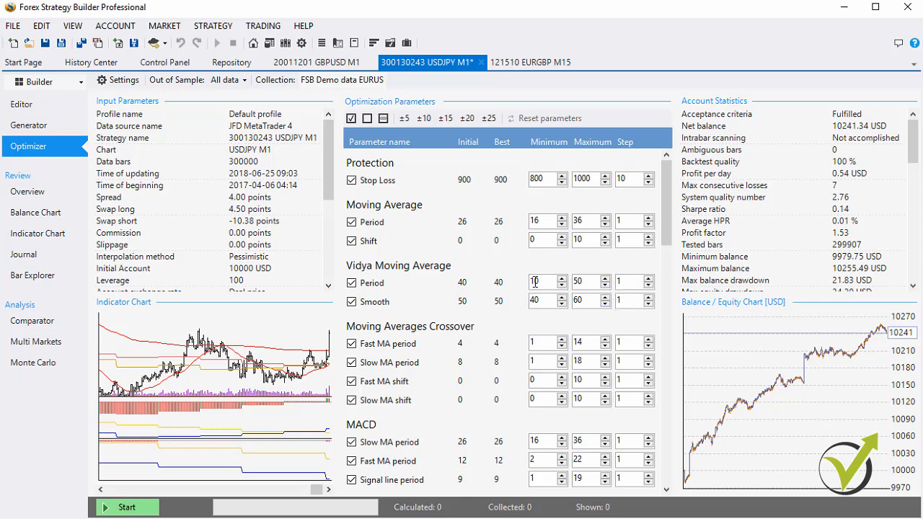
mouse_move(545, 281)
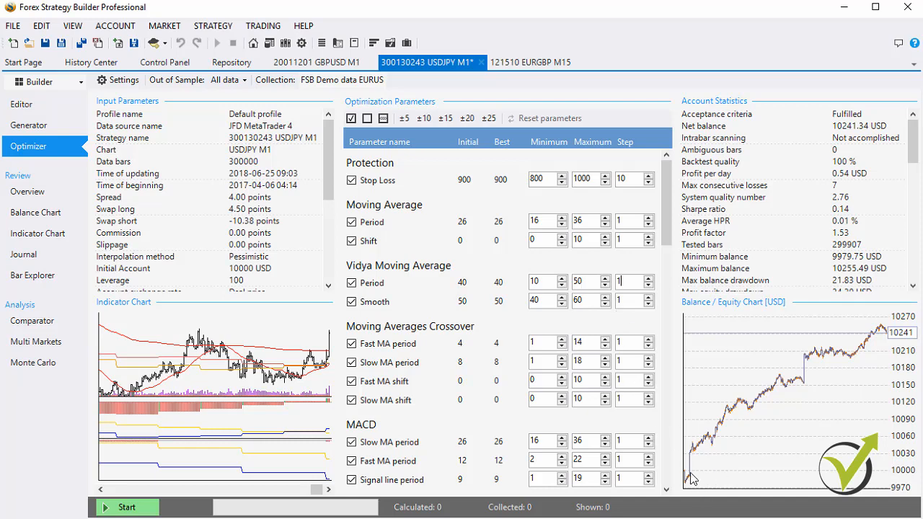
mouse_move(785, 401)
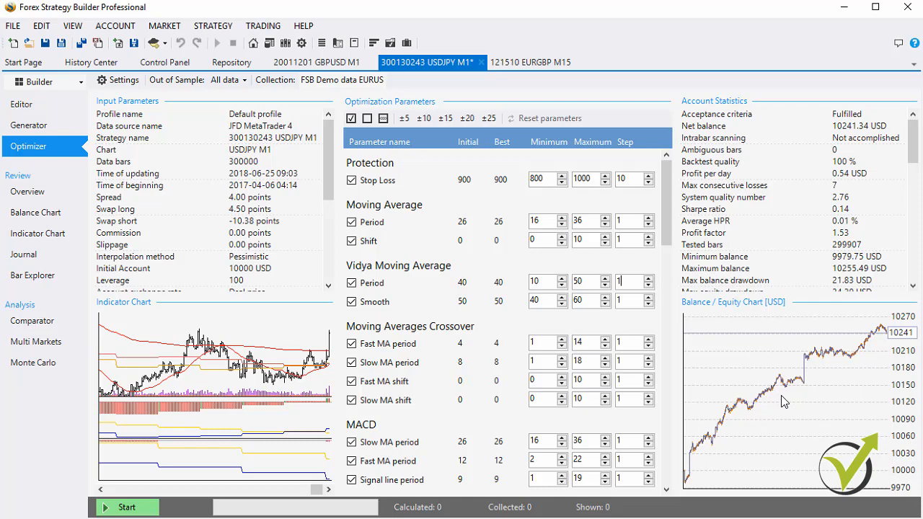
mouse_move(863, 354)
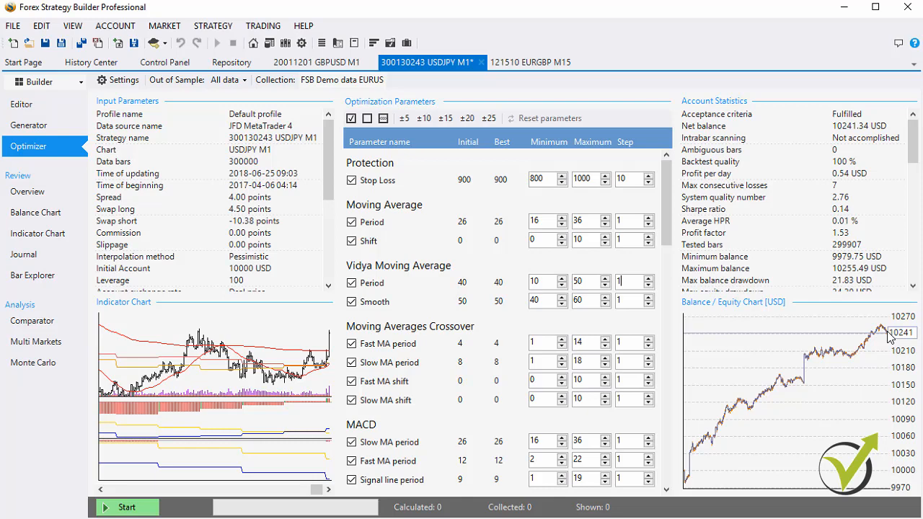
mouse_move(892, 383)
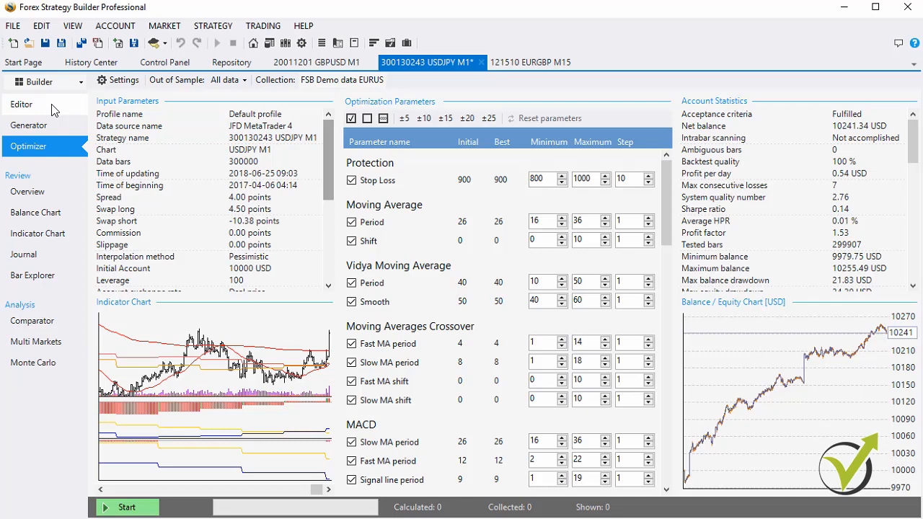
Switch from the optimizer to the Editor, then on to the Generator in the Builder sidebar.
click(22, 104)
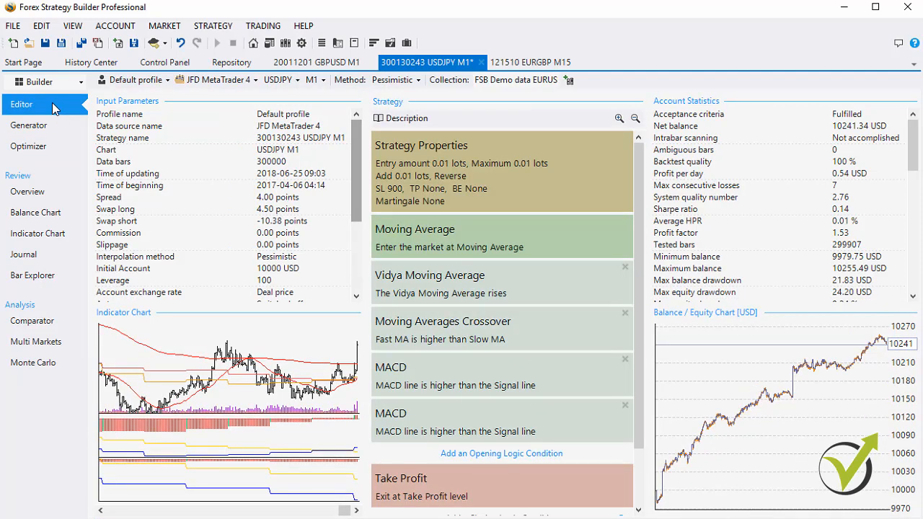
mouse_move(61, 115)
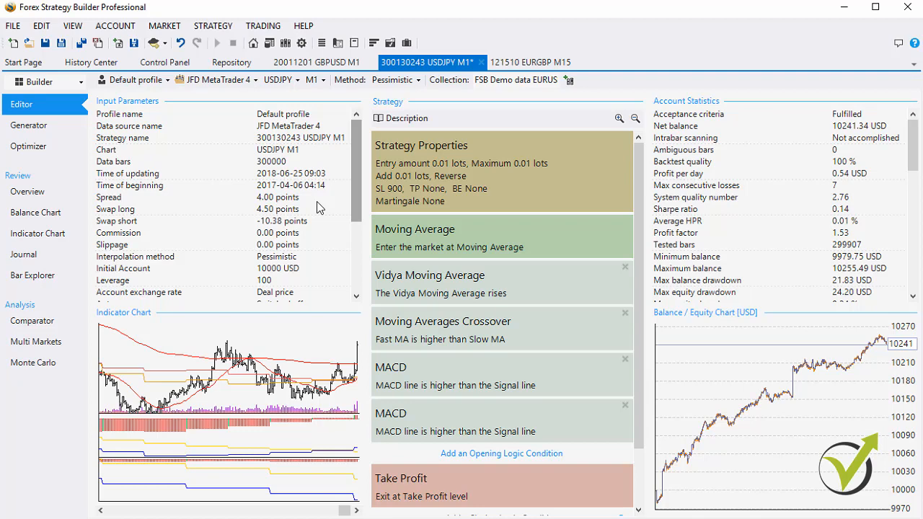
mouse_move(319, 228)
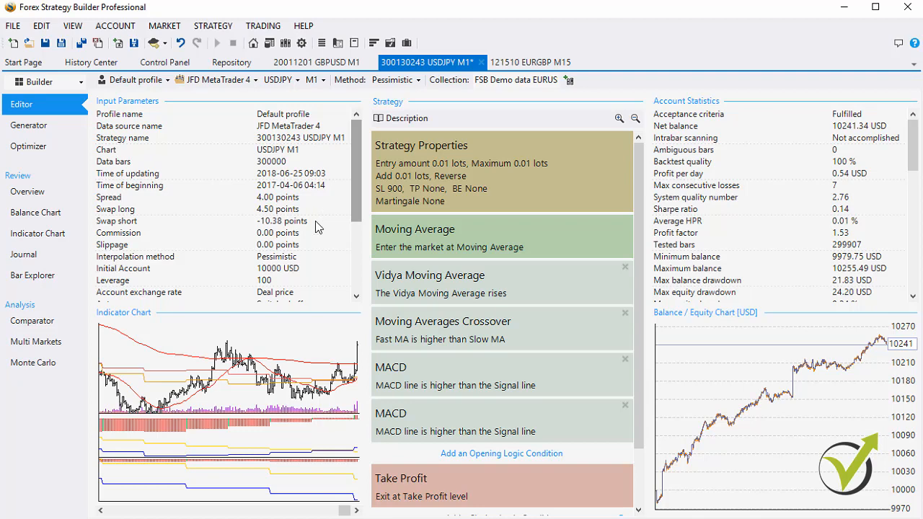
mouse_move(274, 171)
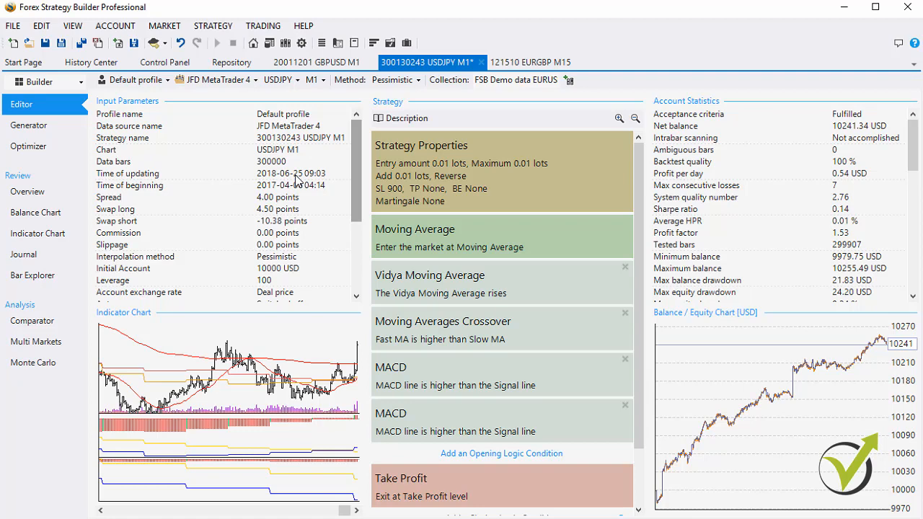
mouse_move(309, 186)
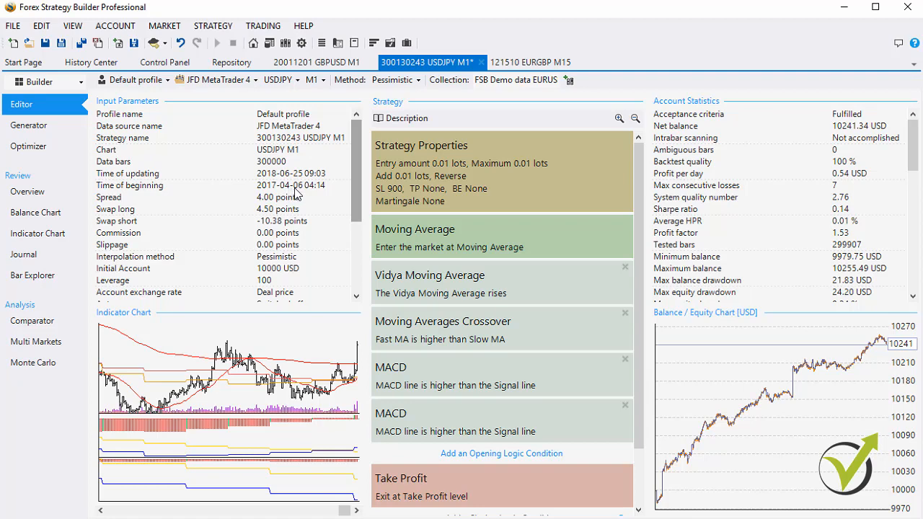
mouse_move(297, 190)
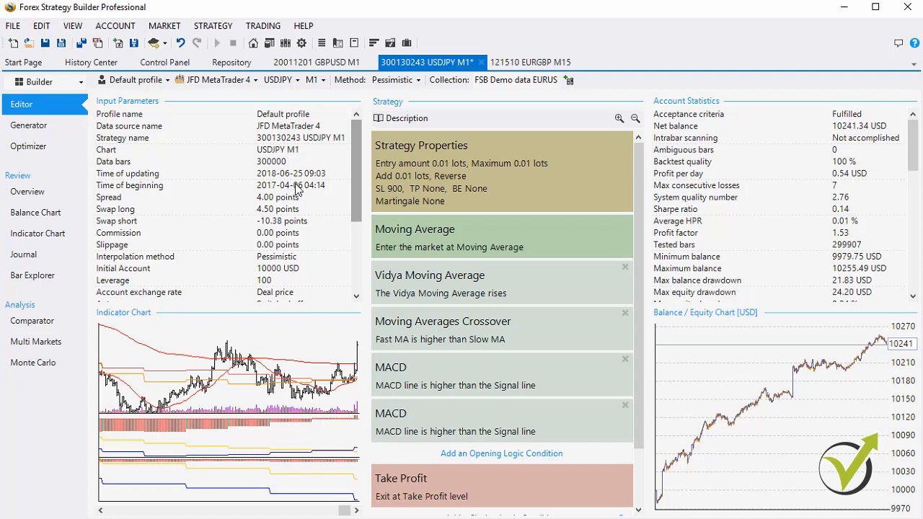
mouse_move(303, 188)
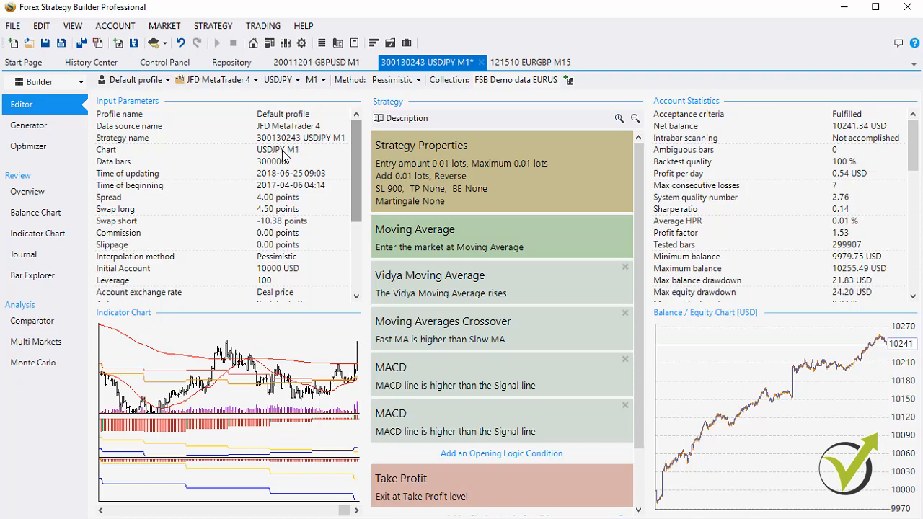
click(29, 124)
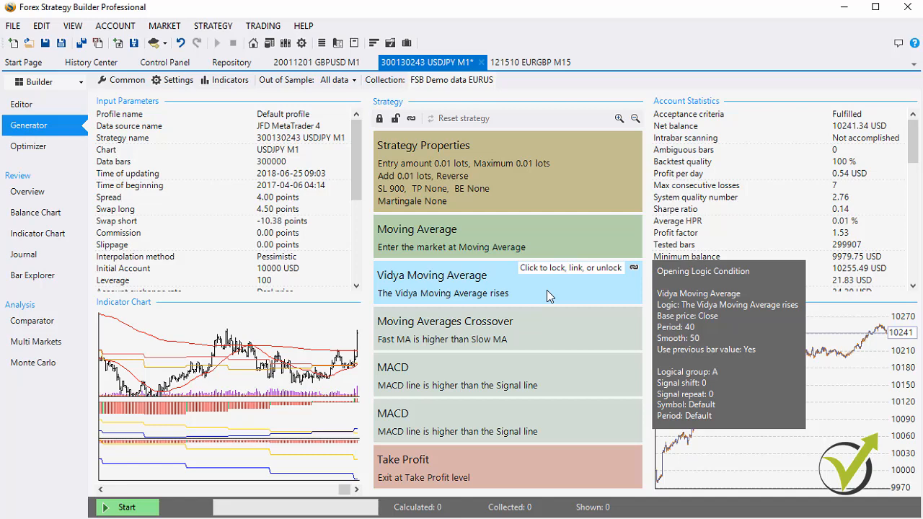
mouse_move(556, 292)
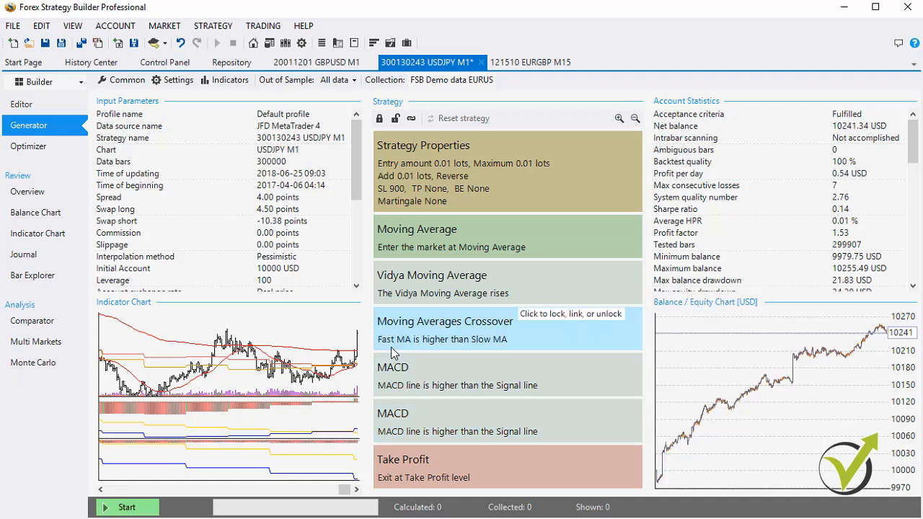
mouse_move(454, 292)
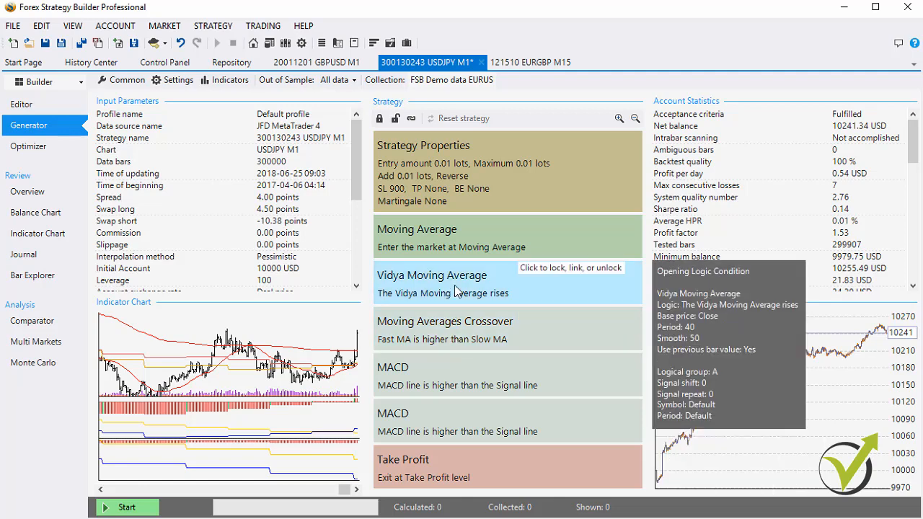
mouse_move(461, 339)
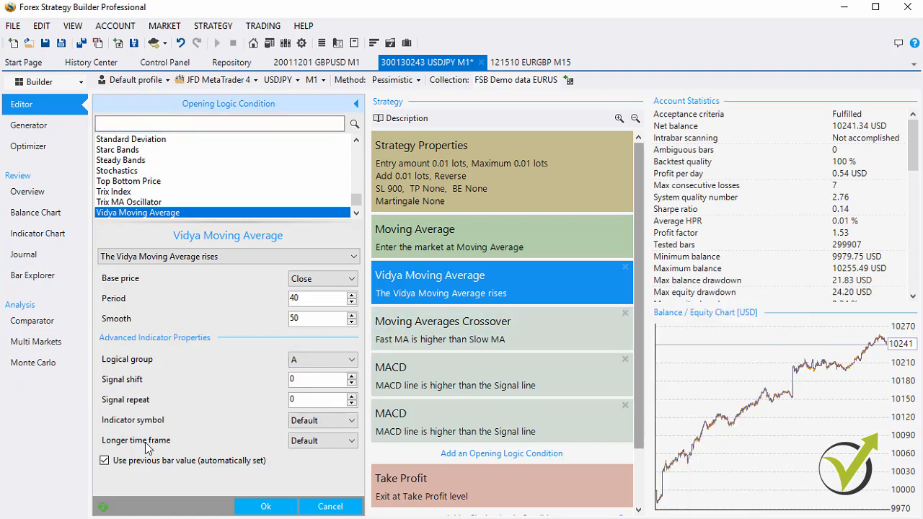
mouse_move(117, 450)
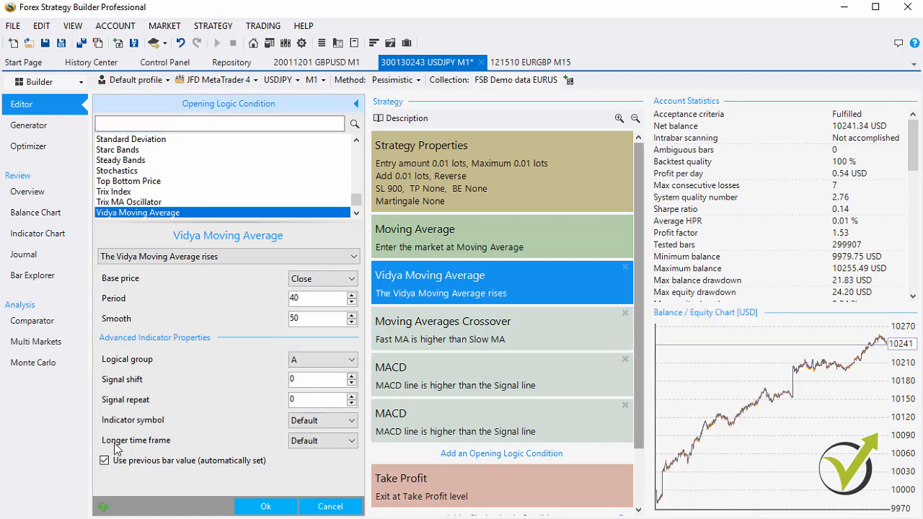
Choose H1 as the MACD condition's longer time frame, then move to the EA Studio page.
click(323, 442)
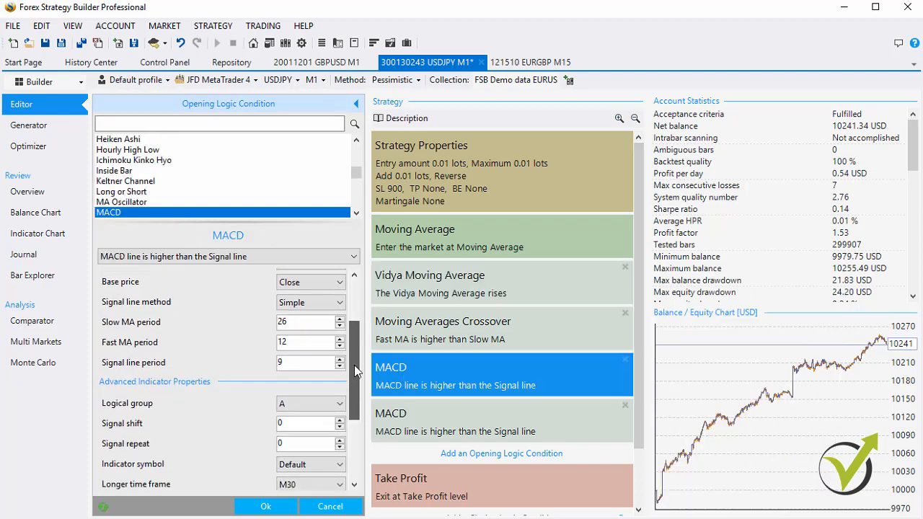
scroll(down, 3)
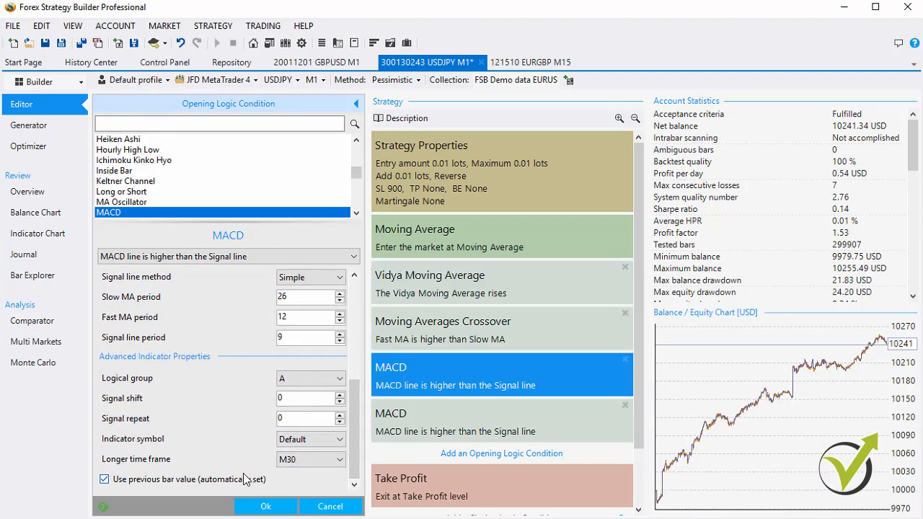
click(311, 459)
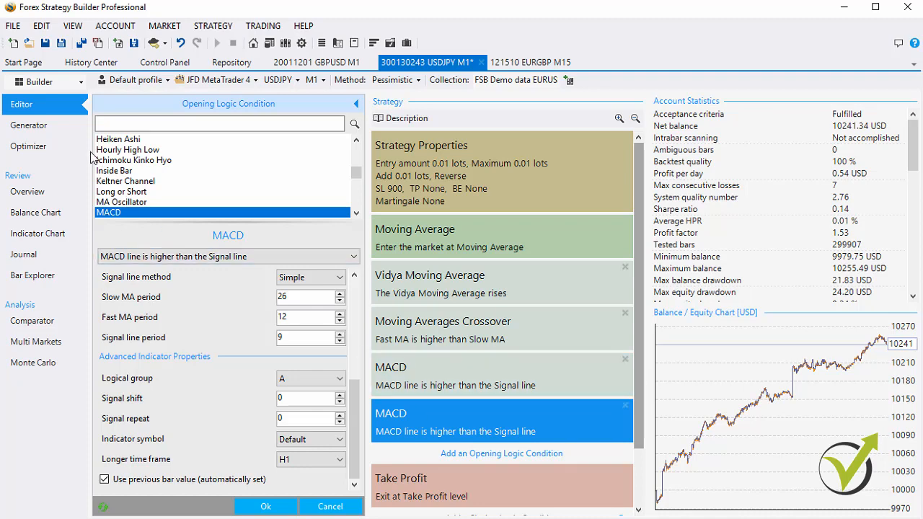
mouse_move(398, 372)
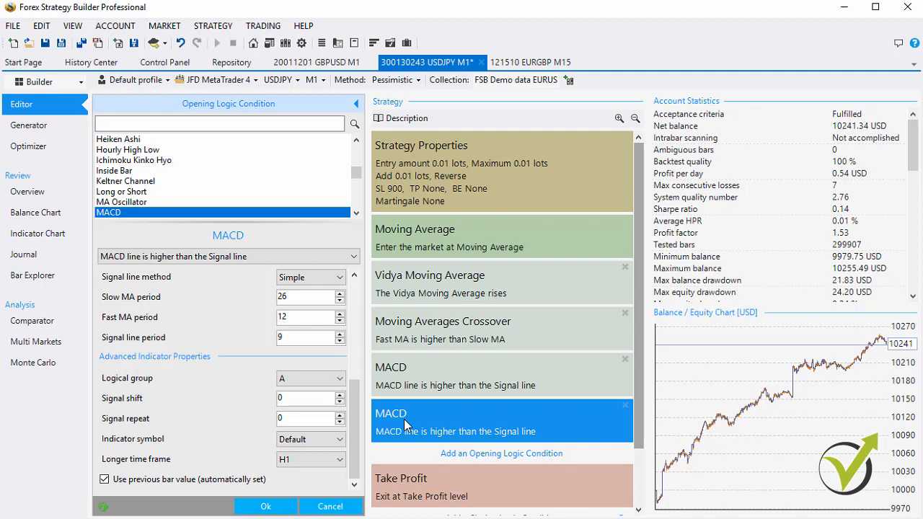
mouse_move(248, 473)
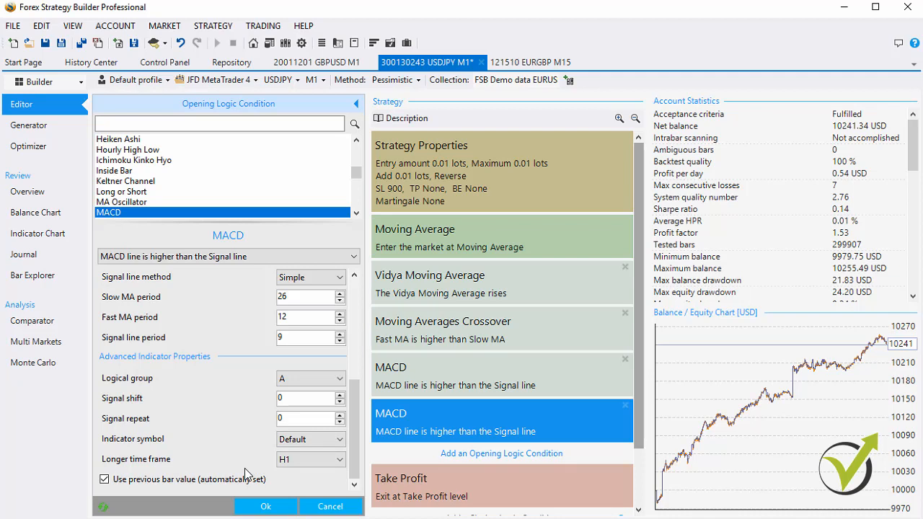
mouse_move(240, 462)
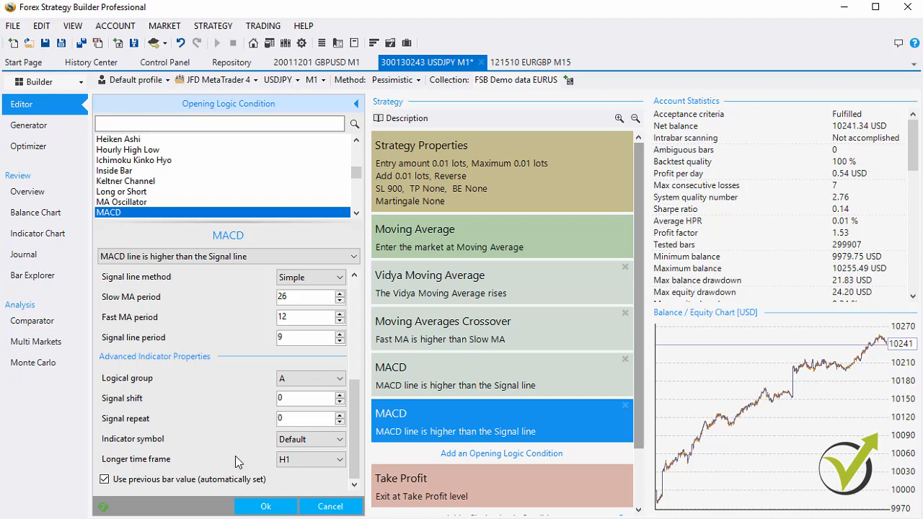
scroll(down, 3)
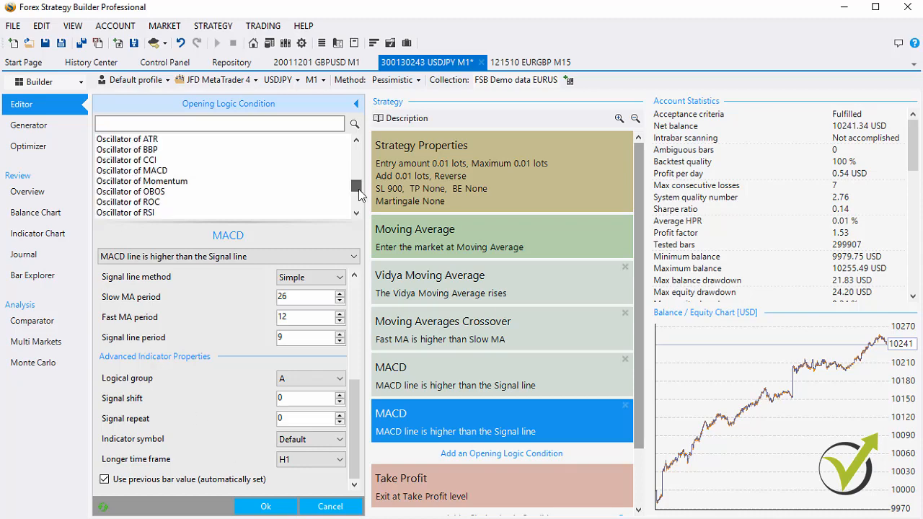
scroll(down, 3)
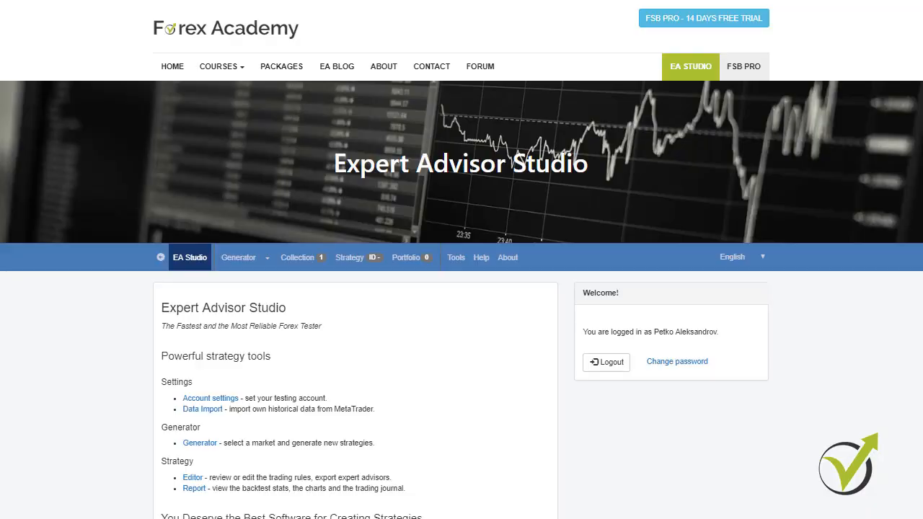
mouse_move(704, 17)
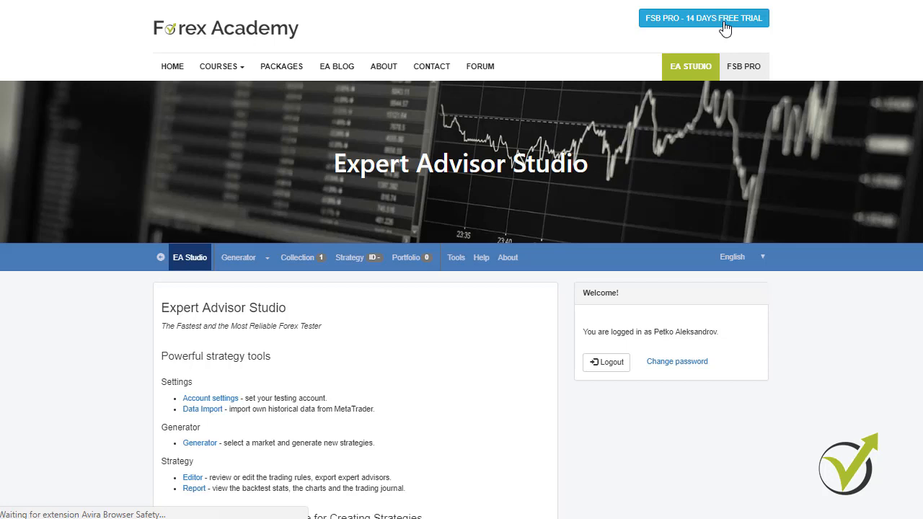
click(744, 66)
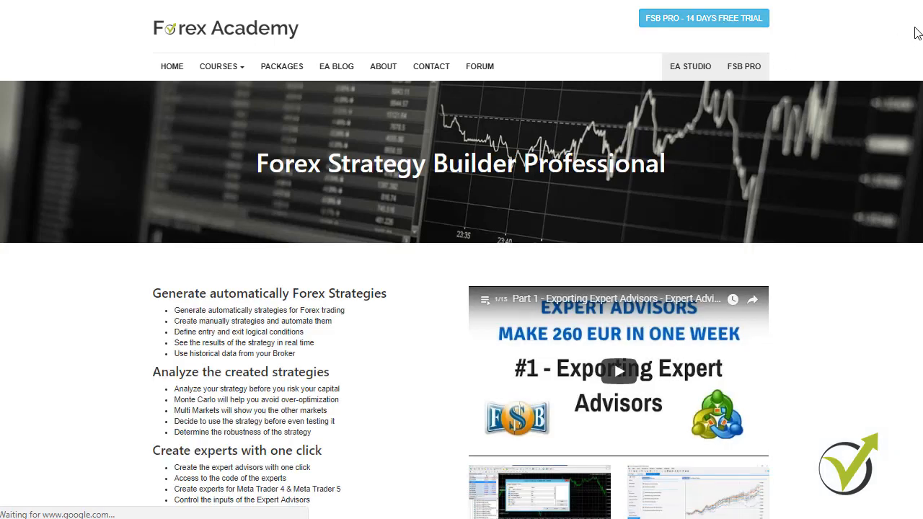
scroll(down, 3)
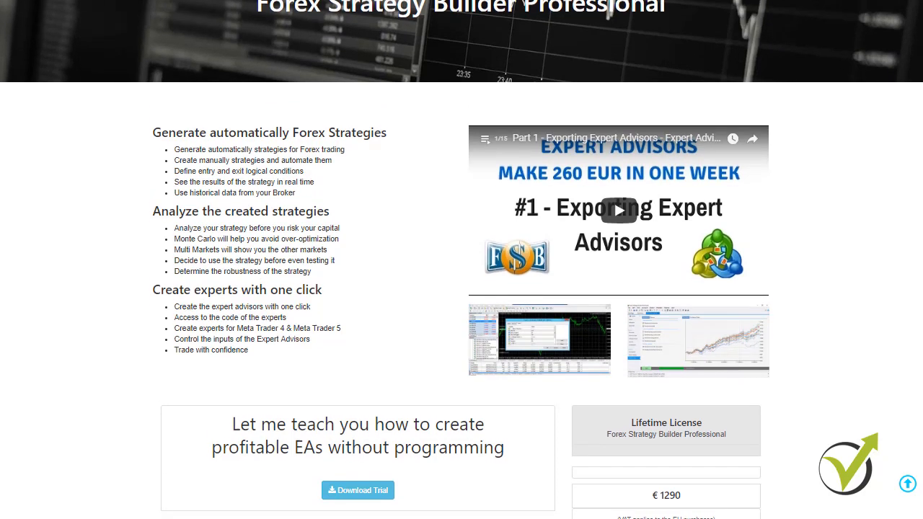
scroll(down, 3)
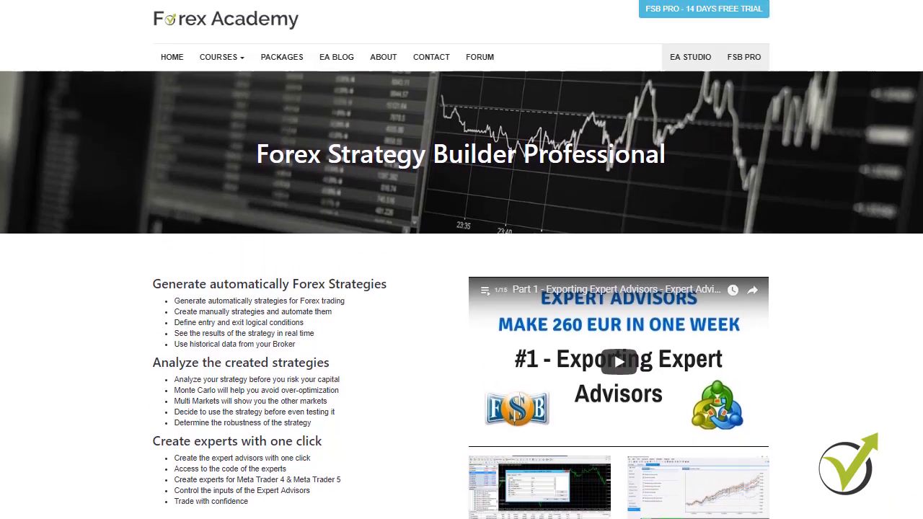
scroll(down, 3)
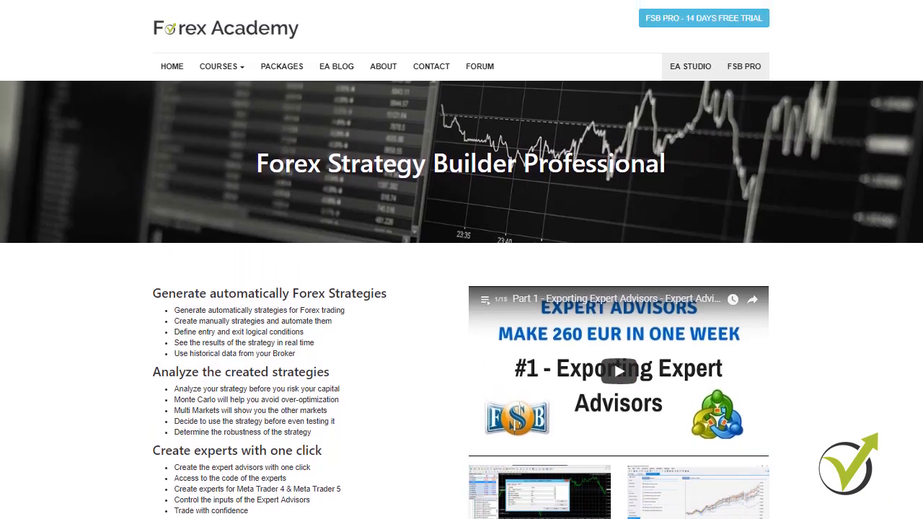
mouse_move(689, 66)
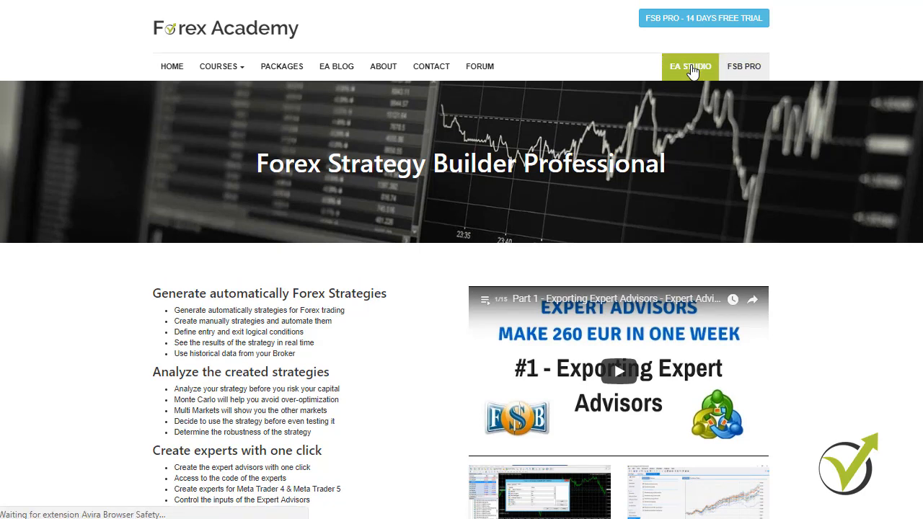
click(689, 67)
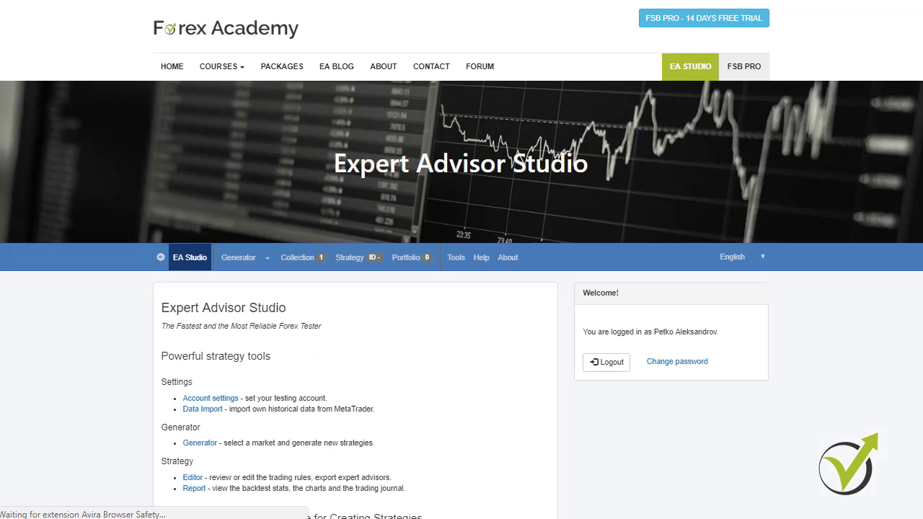
Start the Generator producing new strategies on EURUSD M15.
scroll(down, 3)
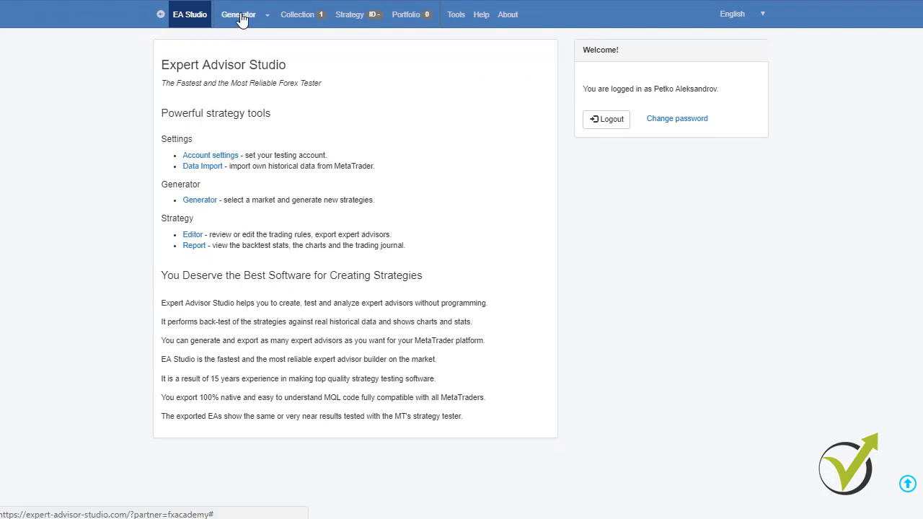
click(237, 15)
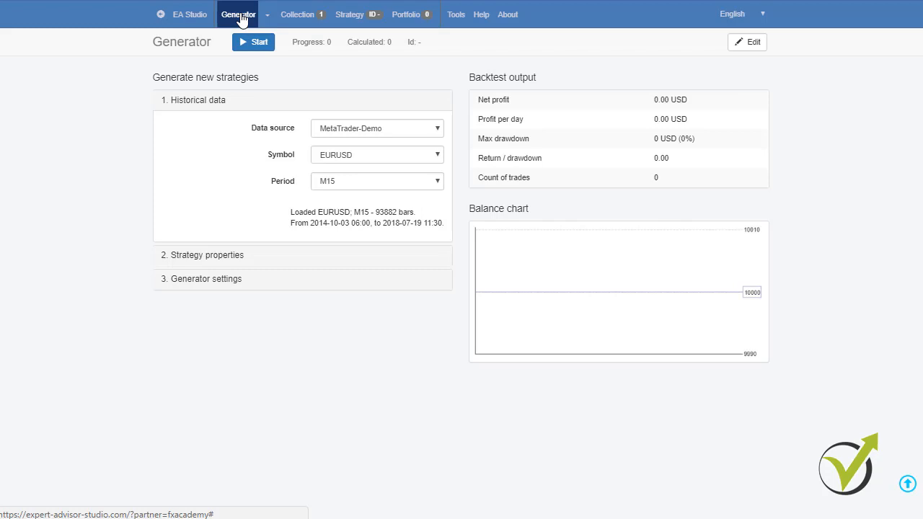
click(252, 41)
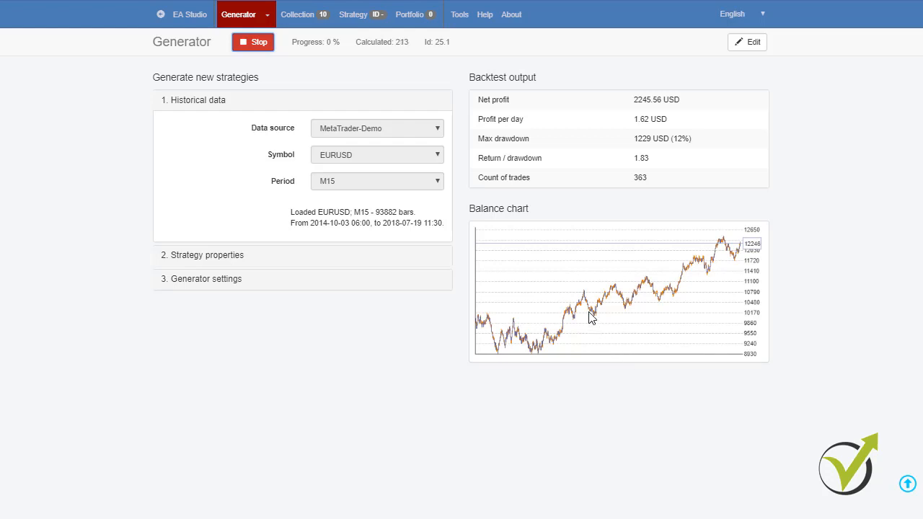
Take a generated strategy from the Collection into its indicator-chart report and Monte Carlo page.
click(297, 15)
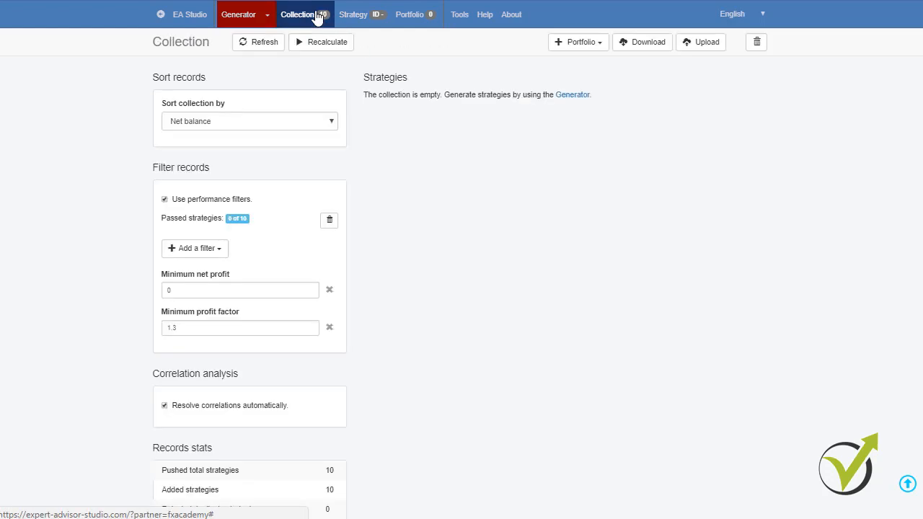
click(297, 15)
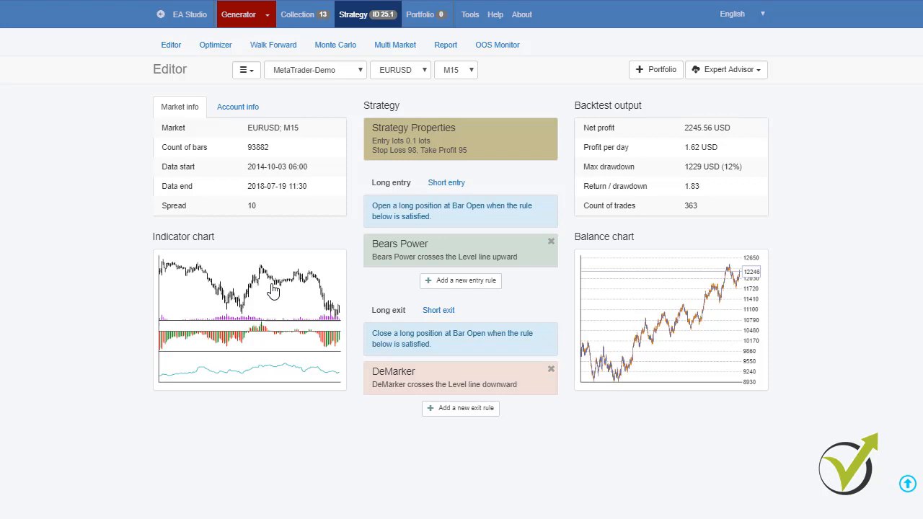
click(444, 43)
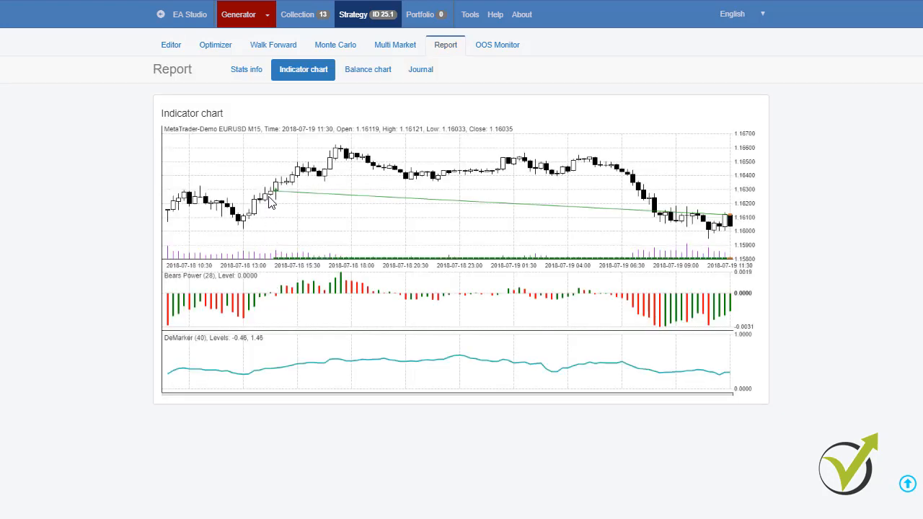
mouse_move(281, 245)
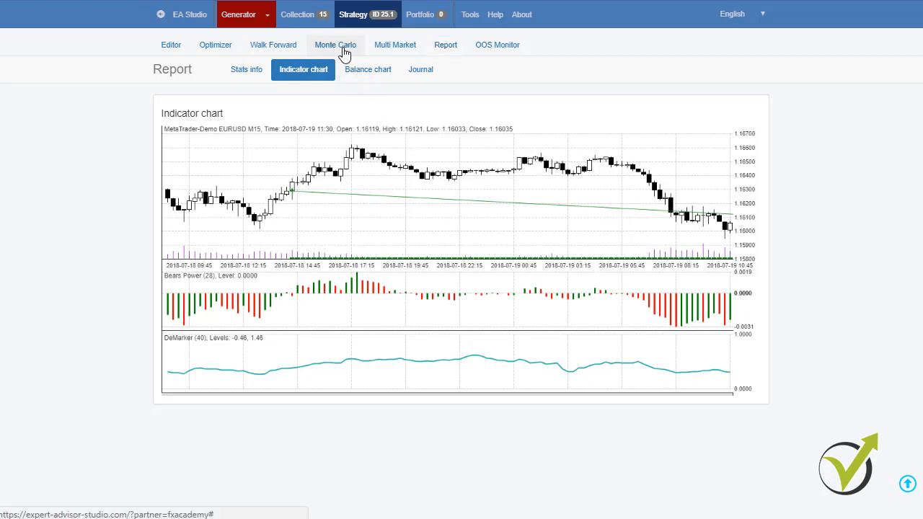
click(335, 43)
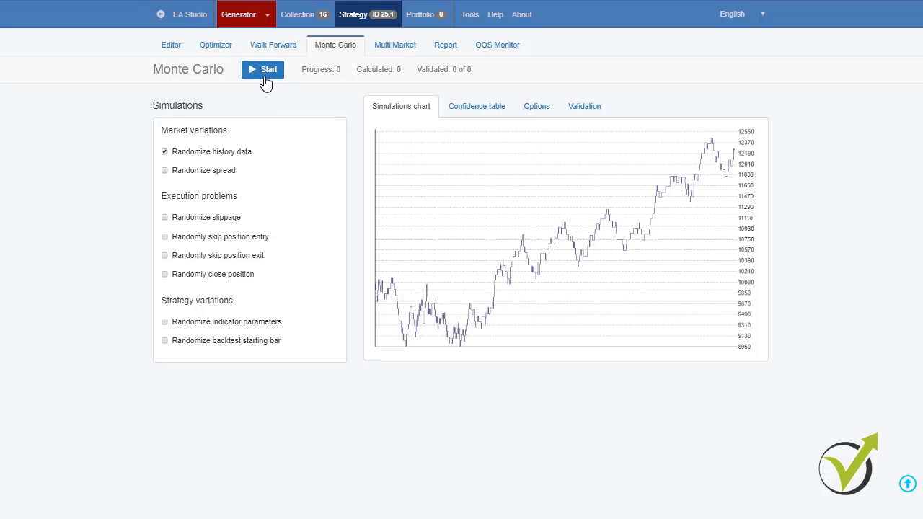
Run the 20 Monte Carlo simulations to completion, then move to Multi Market.
click(262, 69)
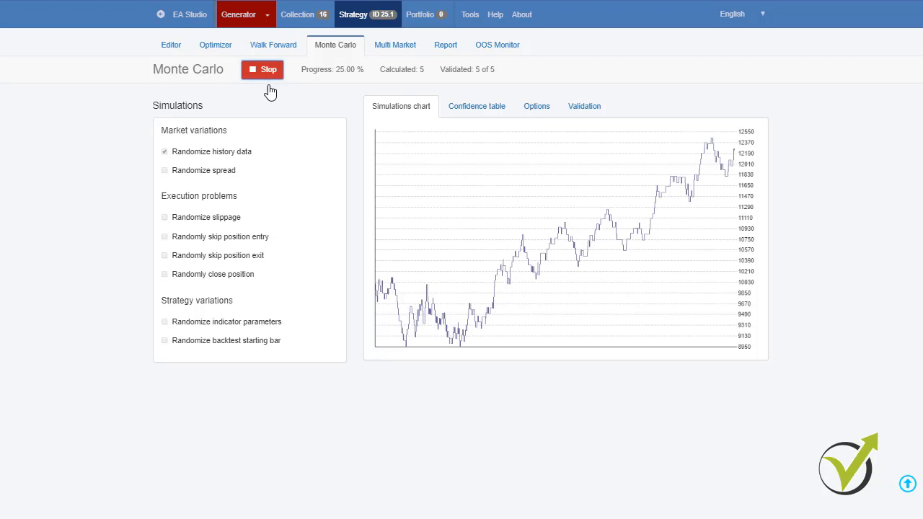
mouse_move(219, 156)
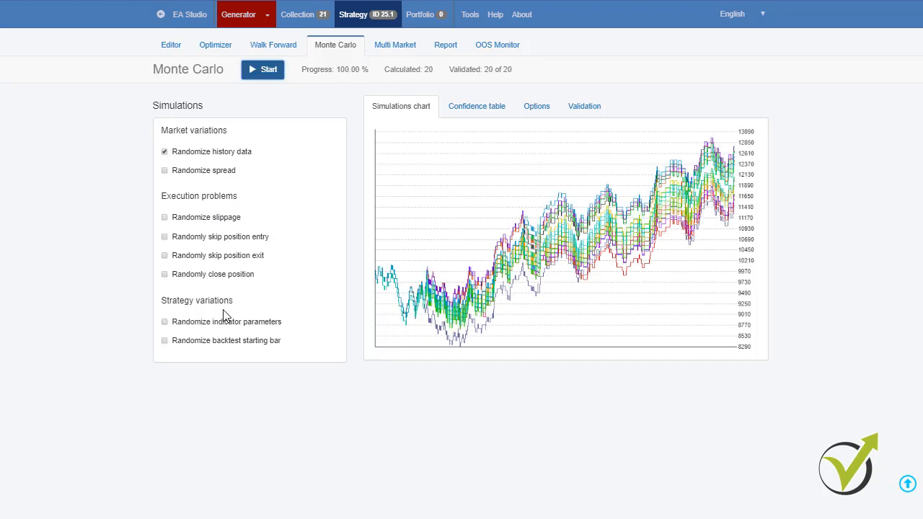
mouse_move(623, 222)
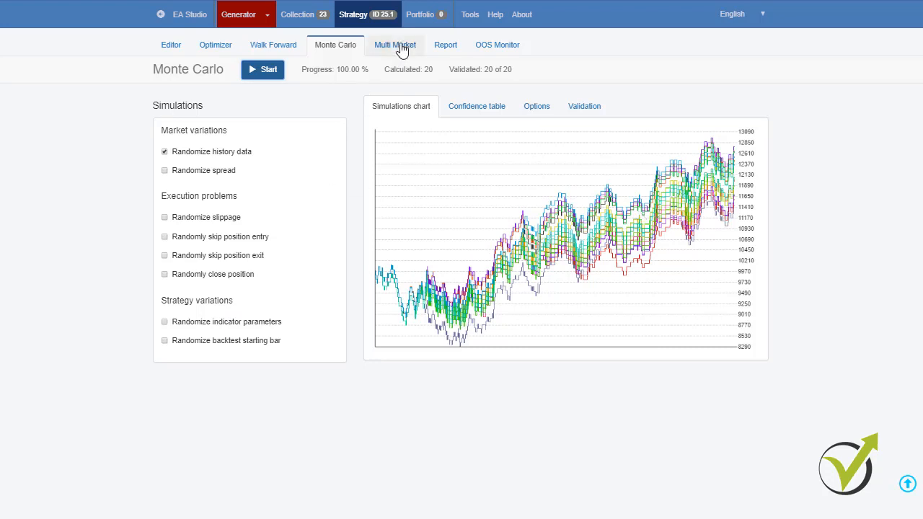
click(395, 45)
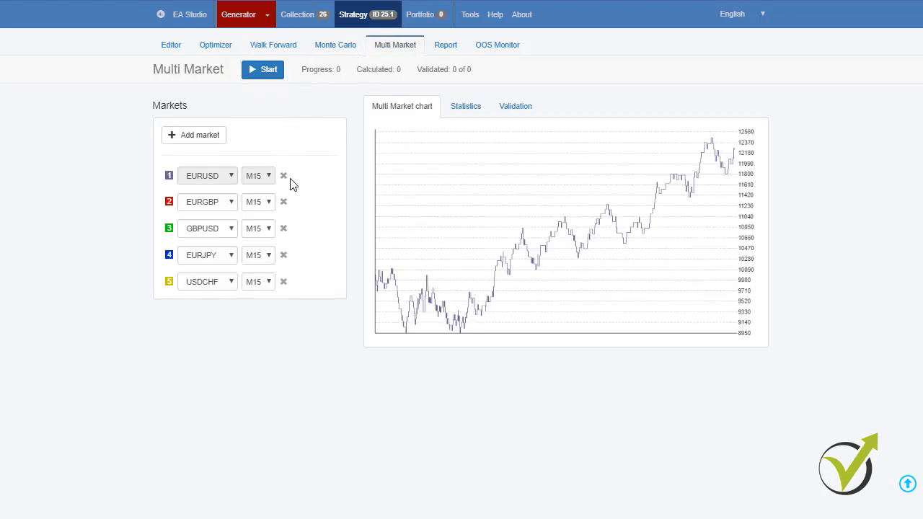
mouse_move(225, 204)
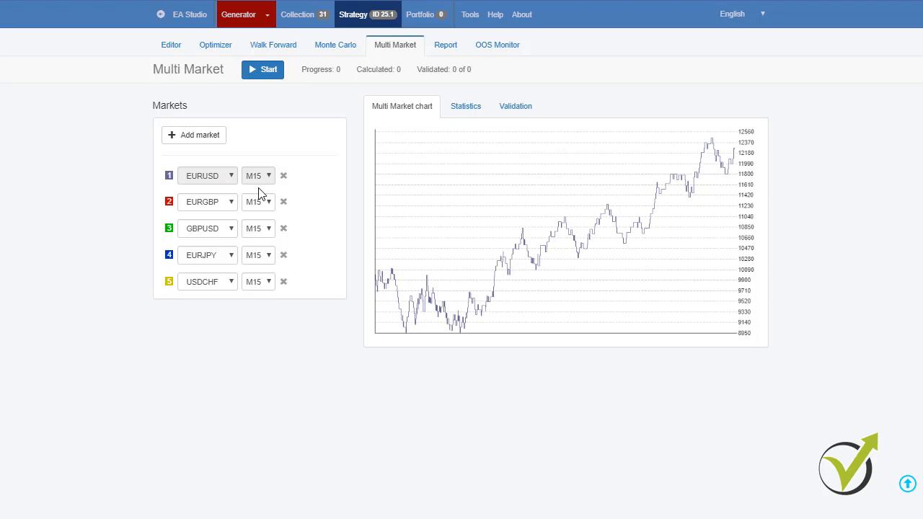
mouse_move(228, 208)
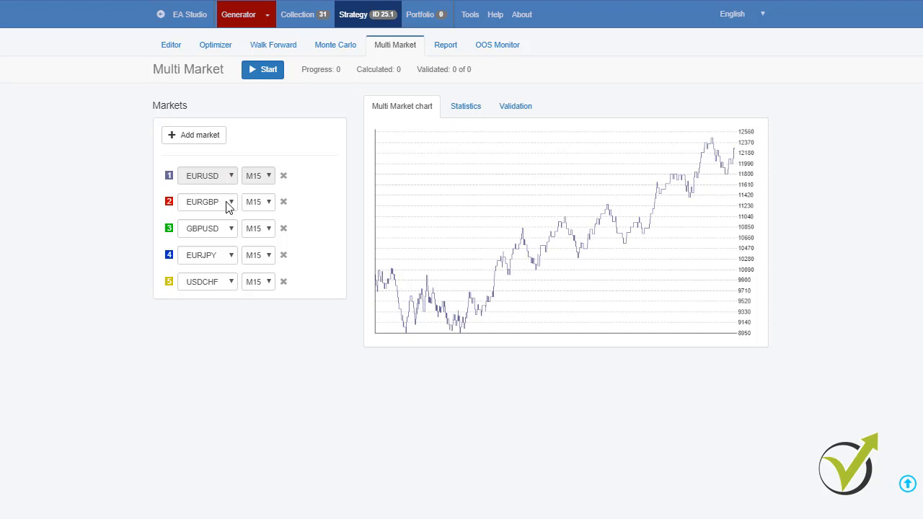
mouse_move(268, 176)
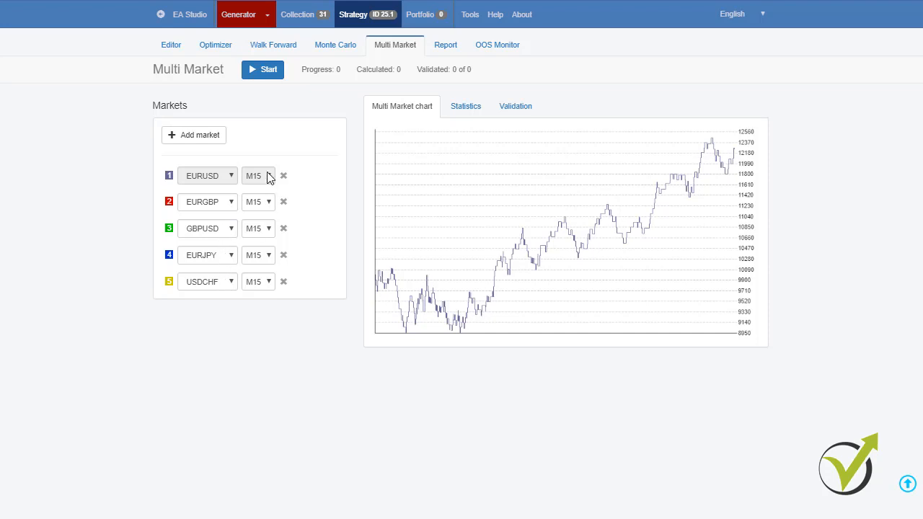
Run the multi-market calculation across the five pairs, then move to the Optimizer.
click(262, 69)
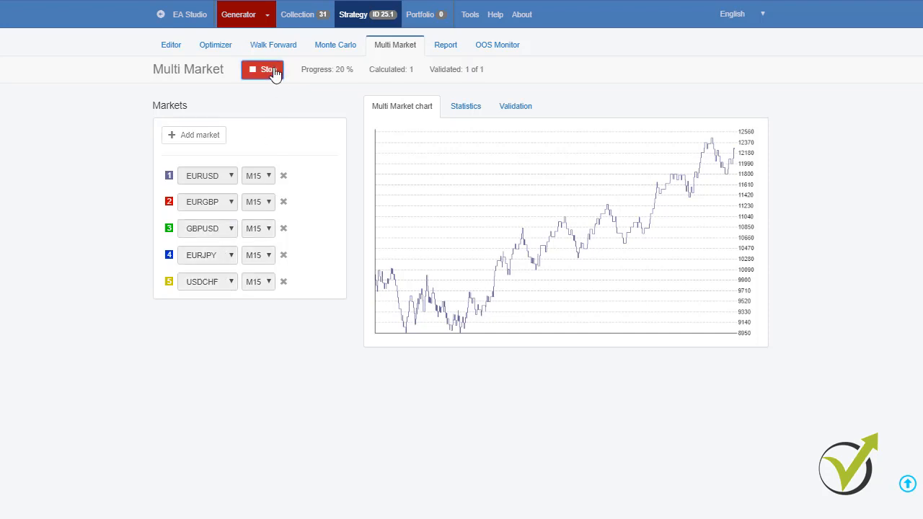
click(263, 69)
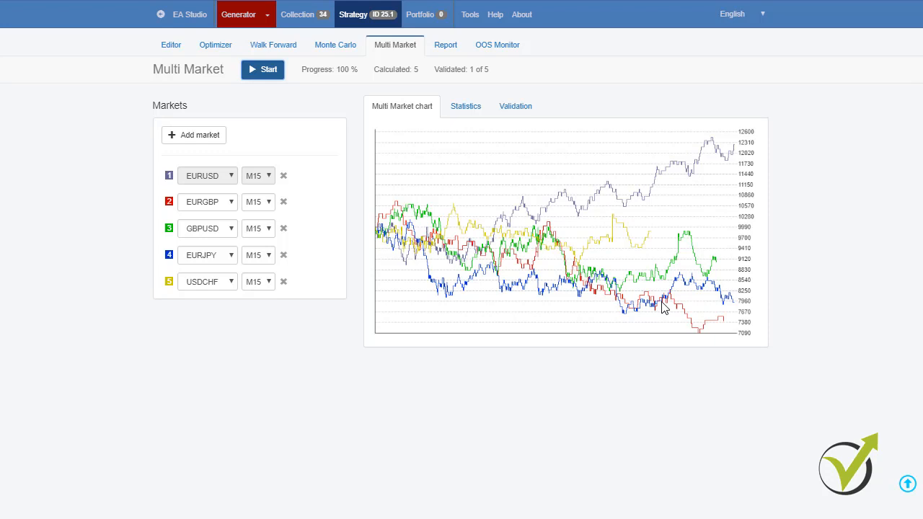
mouse_move(715, 167)
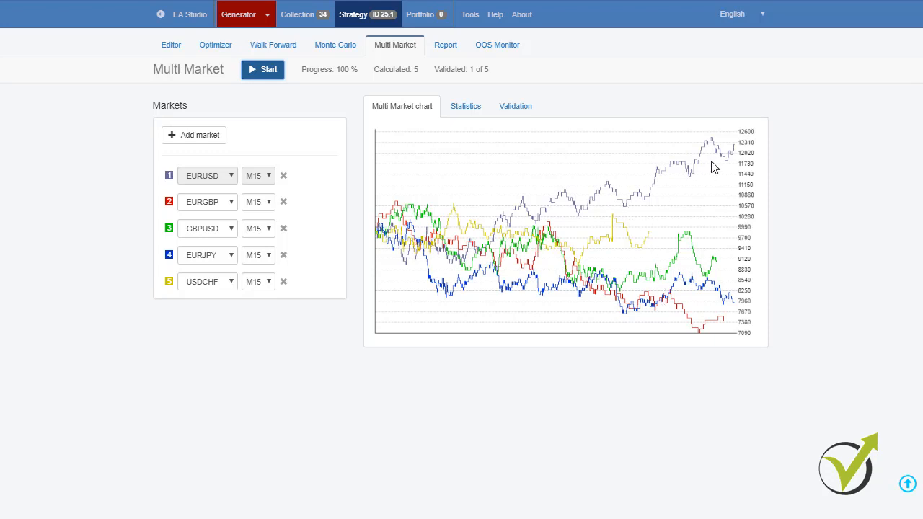
mouse_move(358, 157)
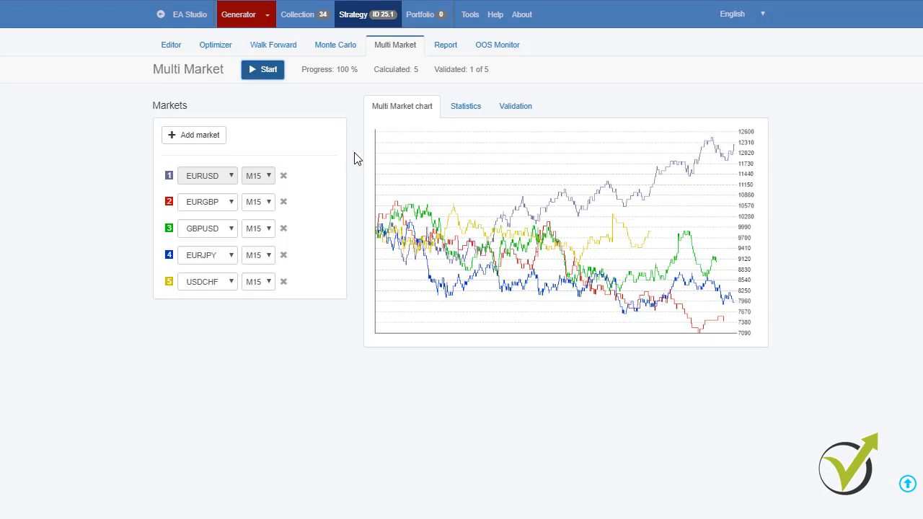
click(215, 45)
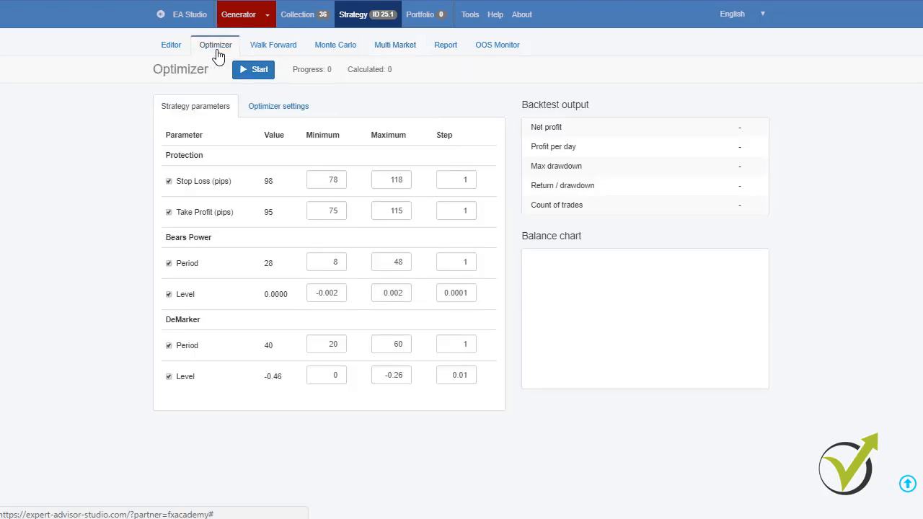
Show the strategy report's Journal of positions with price, stop loss, profit and balance.
click(253, 69)
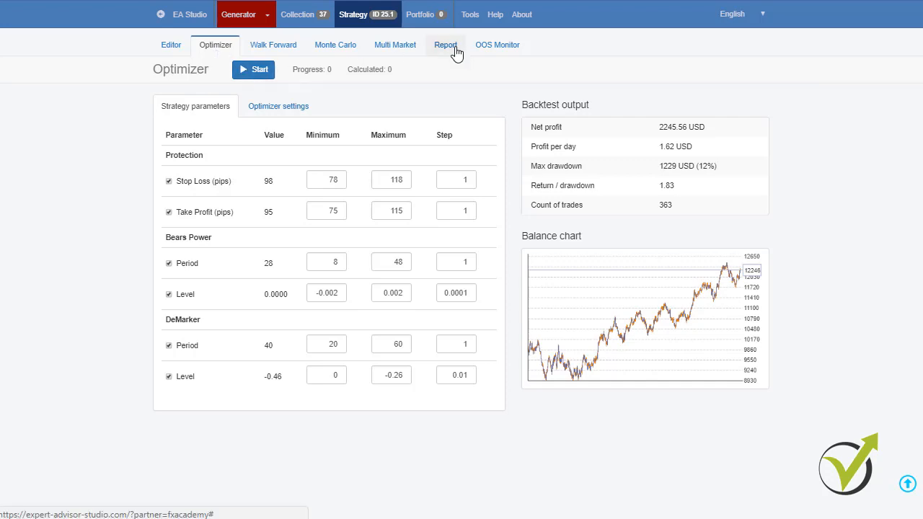
click(444, 45)
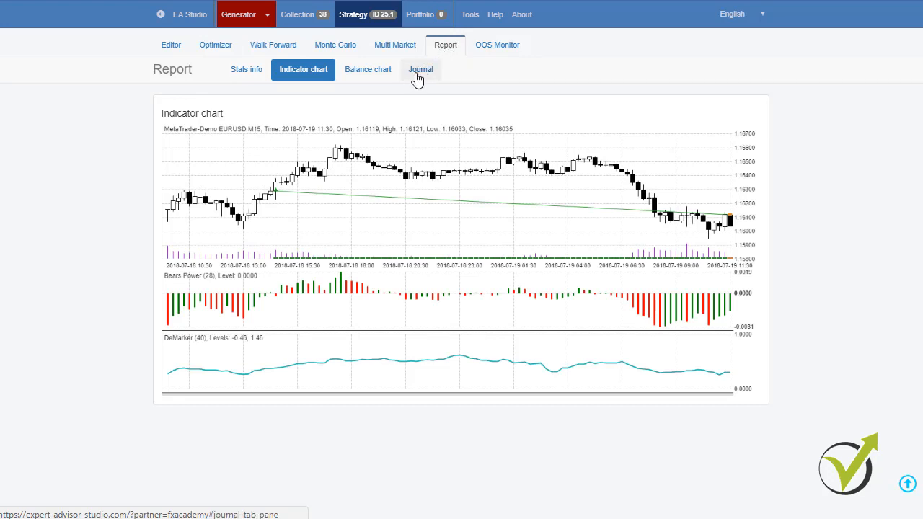
click(421, 69)
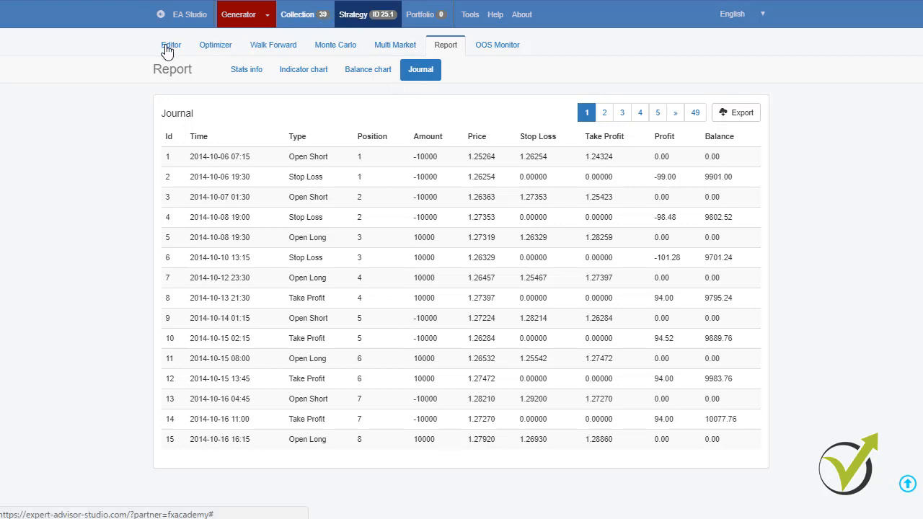
From the Editor, export the strategy as an Expert Advisor for MT4.
click(170, 45)
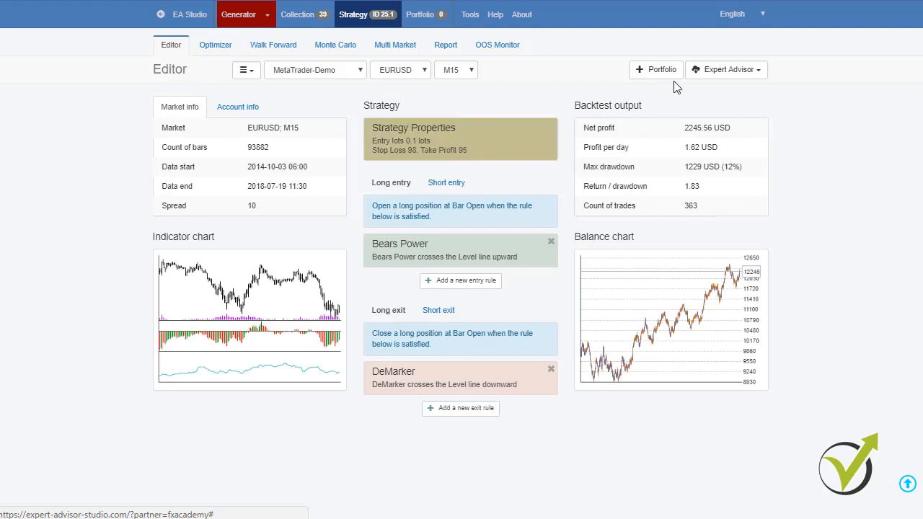
mouse_move(725, 69)
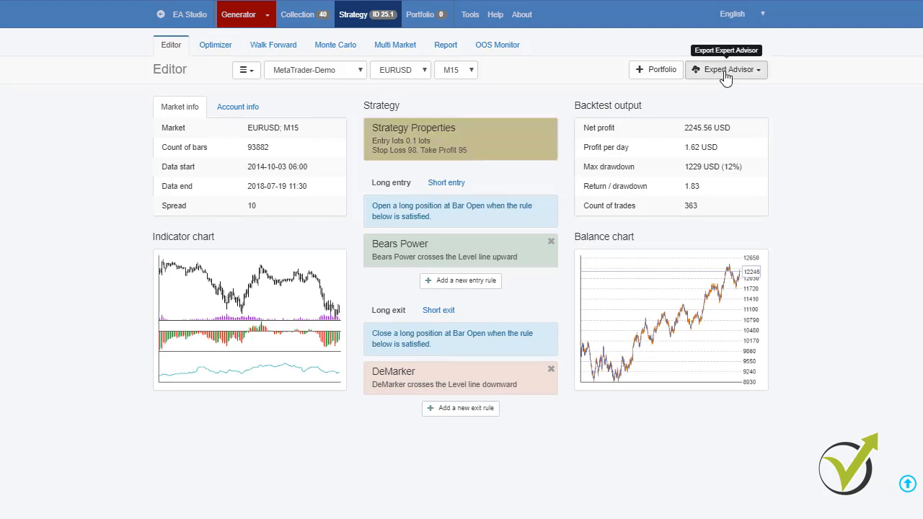
click(727, 69)
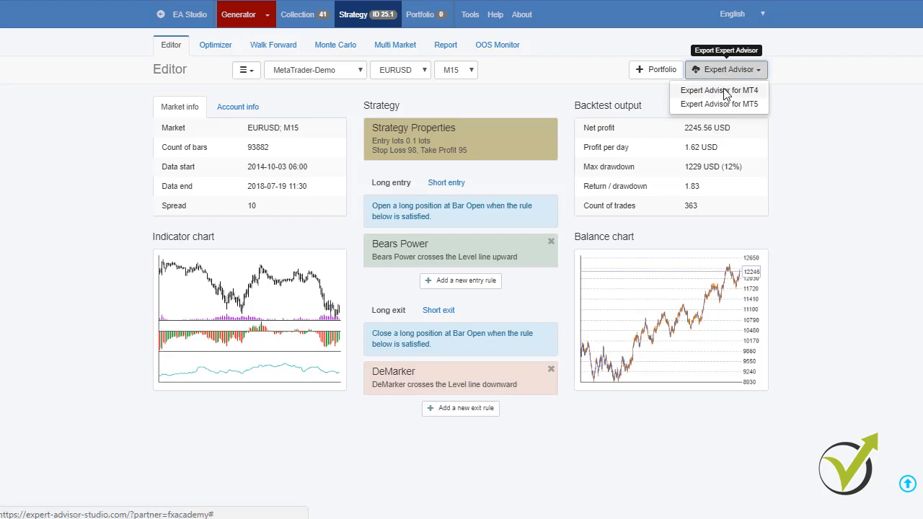
mouse_move(721, 110)
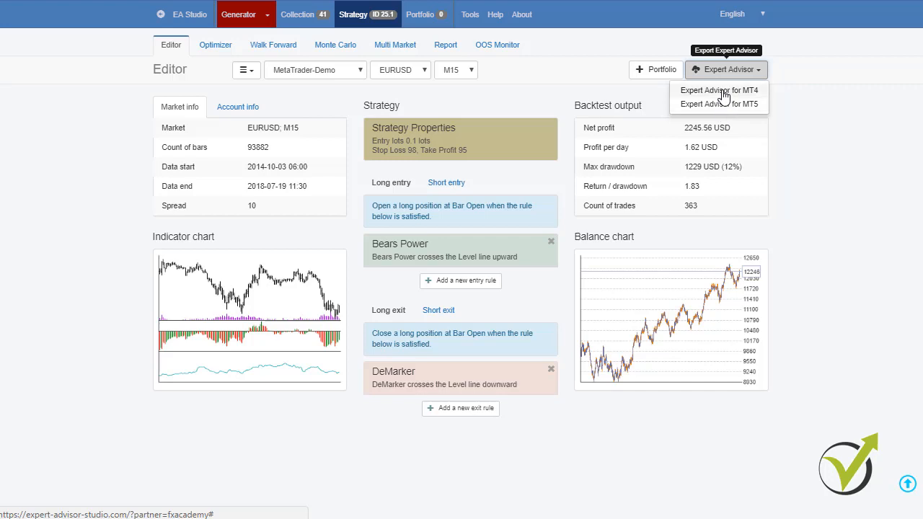
click(445, 45)
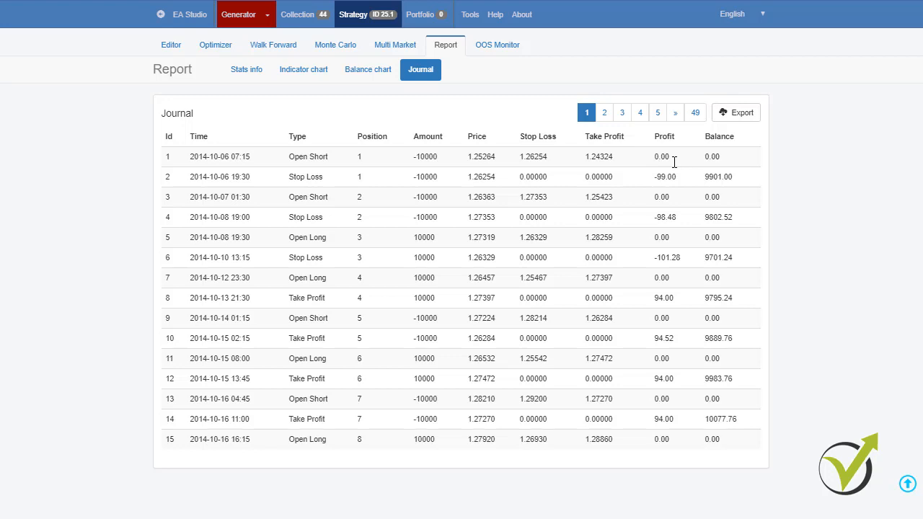
mouse_move(667, 152)
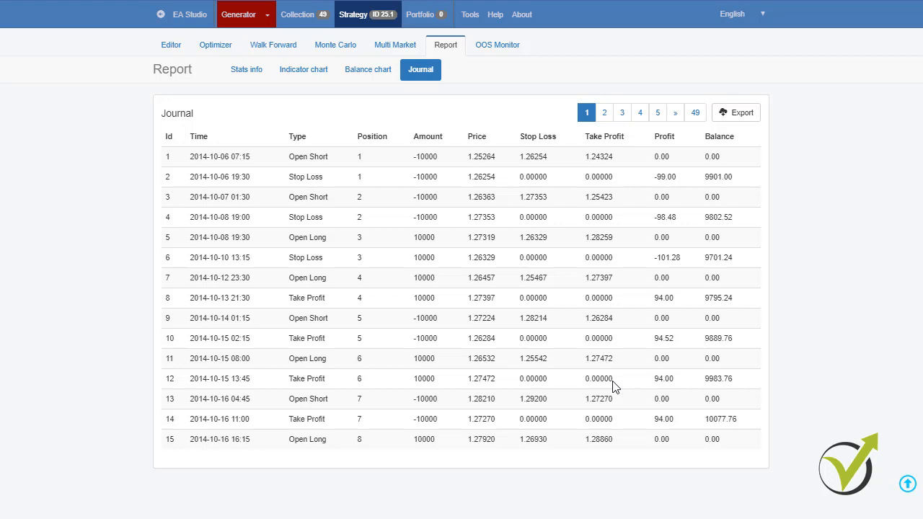
From the Collection, reach the academy's Packages page listing Optimal and Mega pack prices.
click(297, 14)
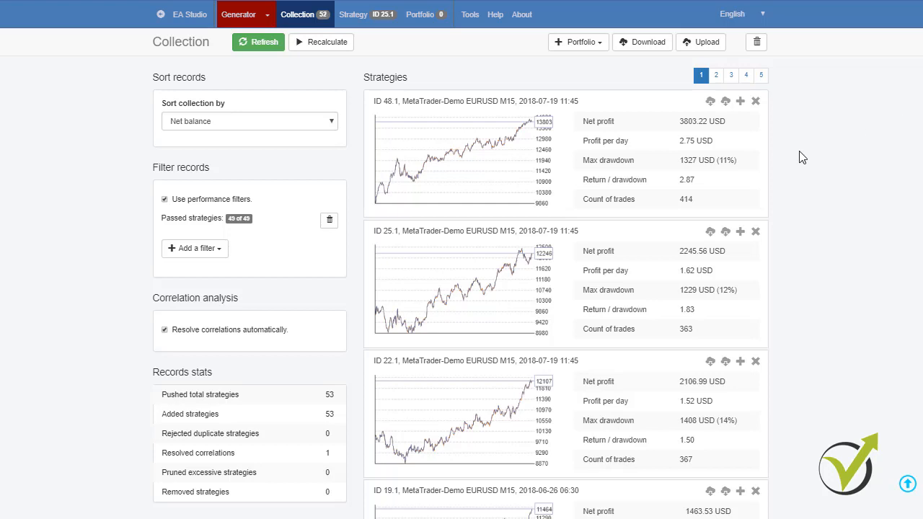
mouse_move(551, 384)
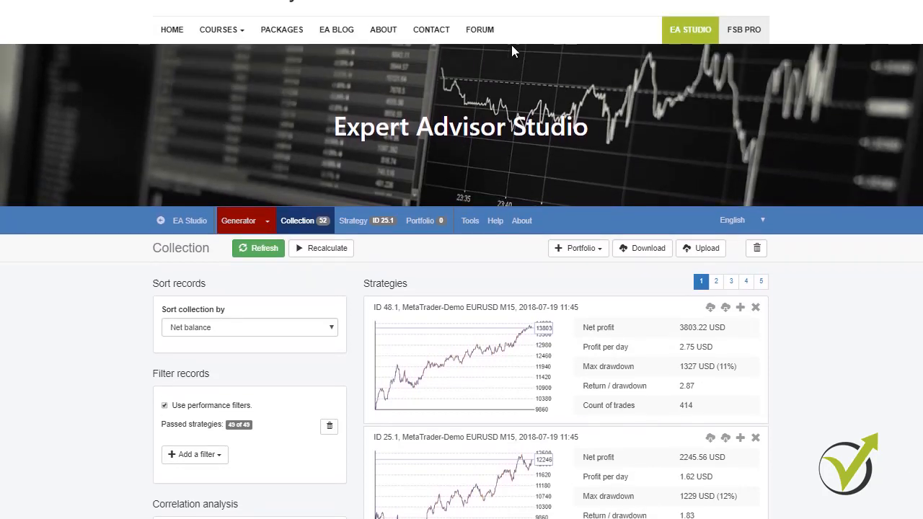
click(281, 29)
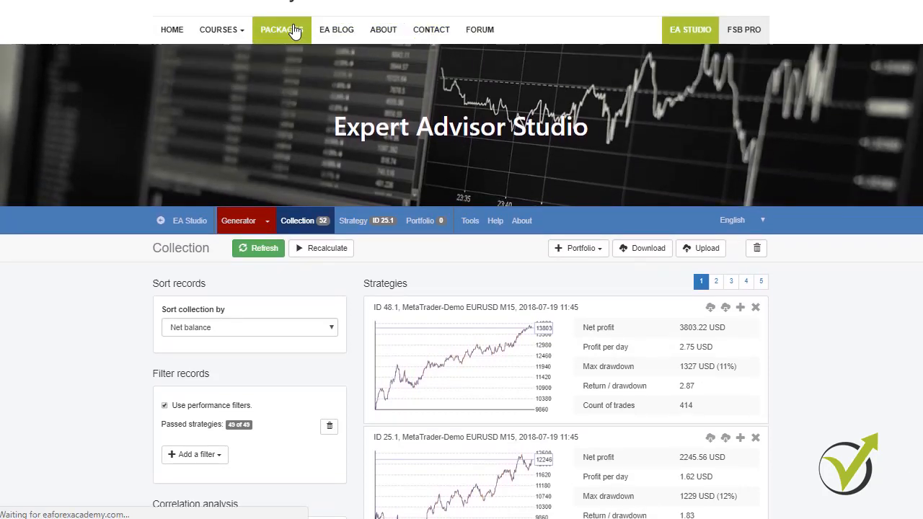
click(281, 29)
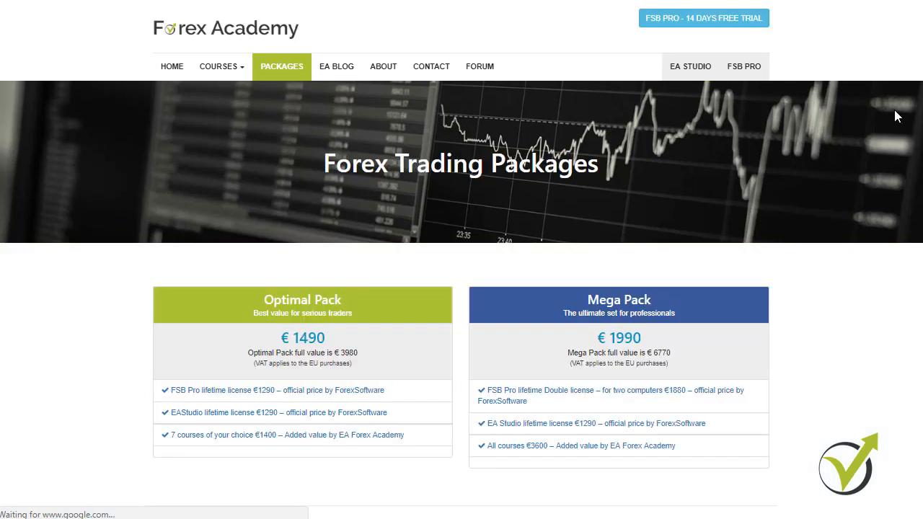
scroll(down, 3)
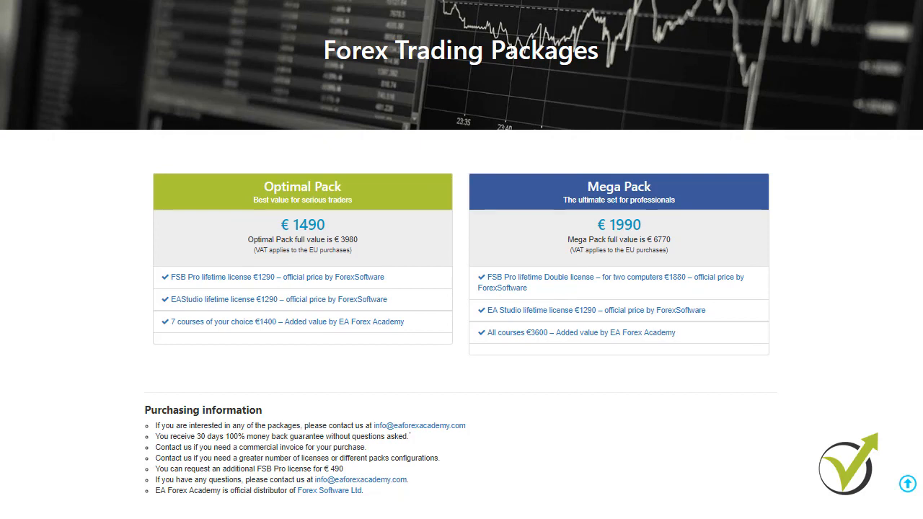
scroll(down, 3)
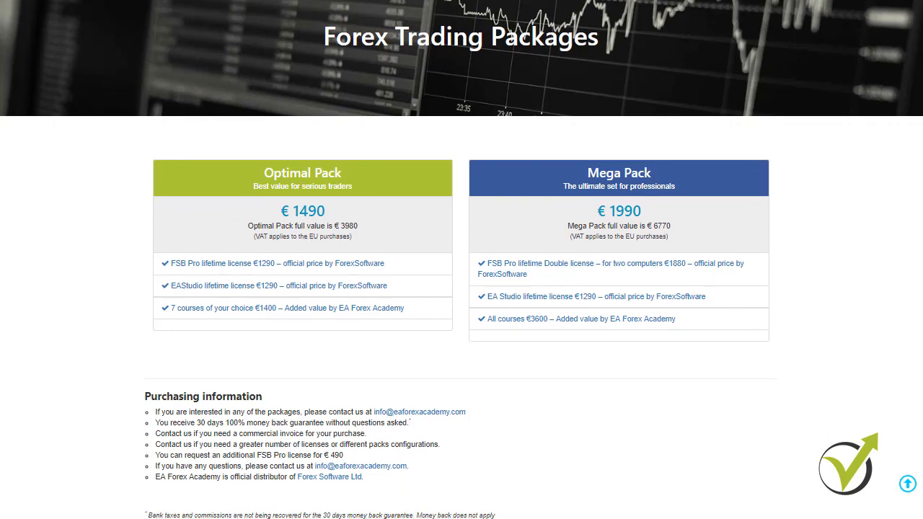